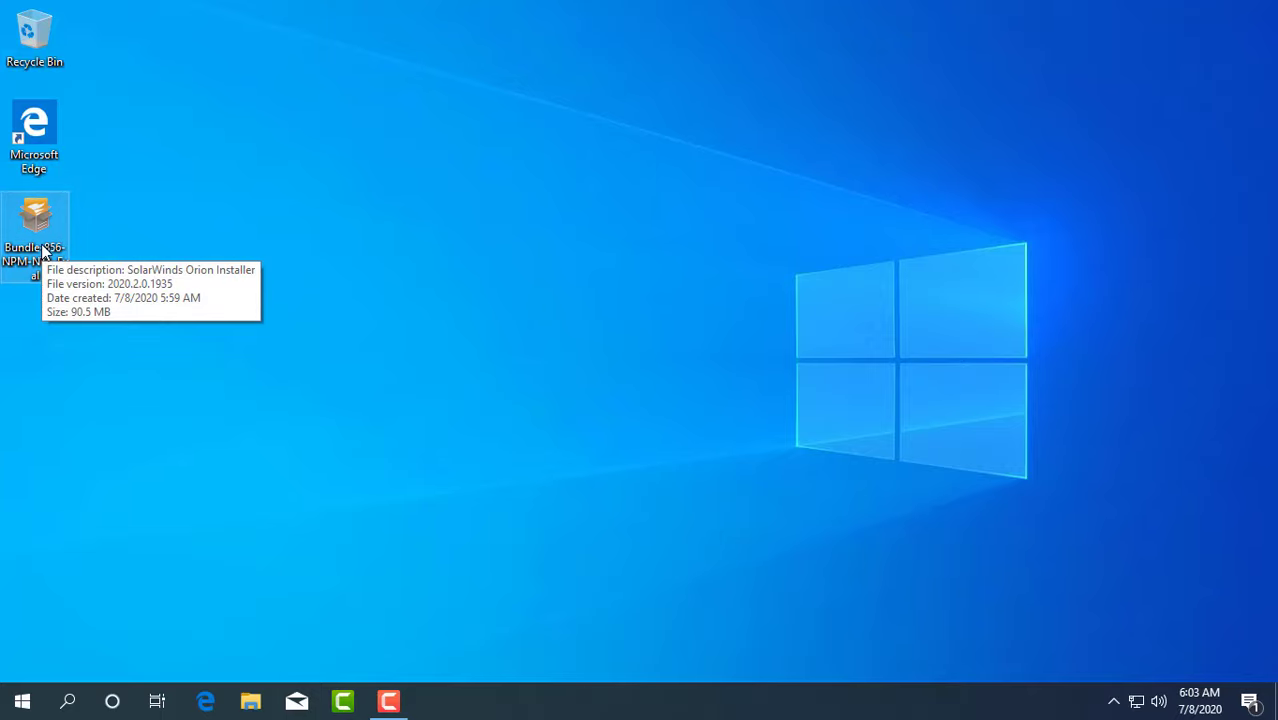
Step: Install Network Performance Monitor and NetFlow Traffic Analyzer through the Orion lightweight installation
double_click(34, 220)
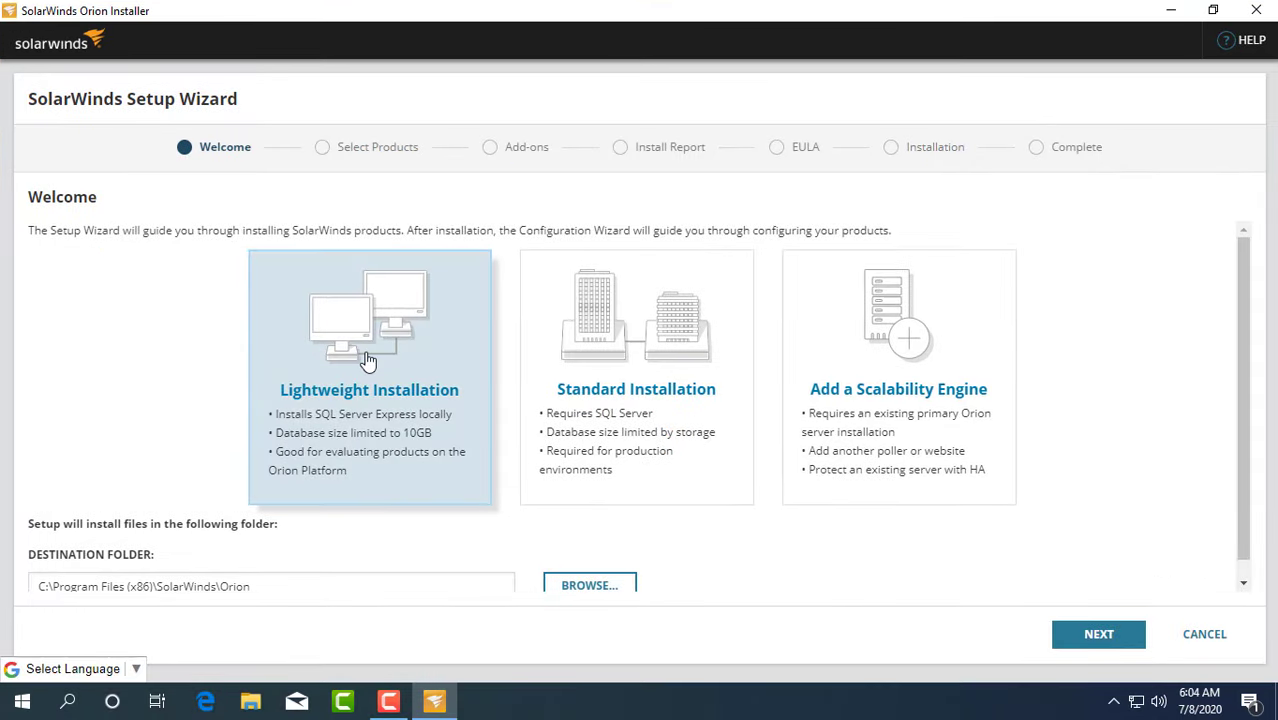
click(1098, 634)
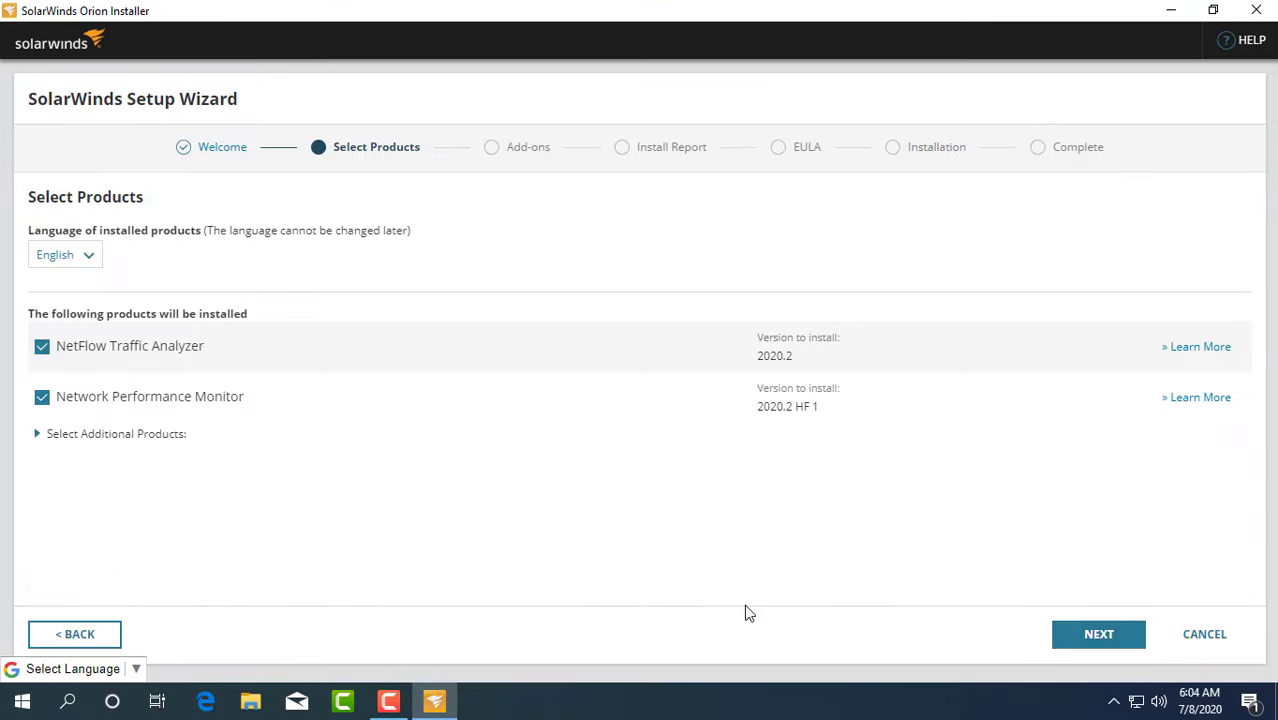
mouse_move(136, 418)
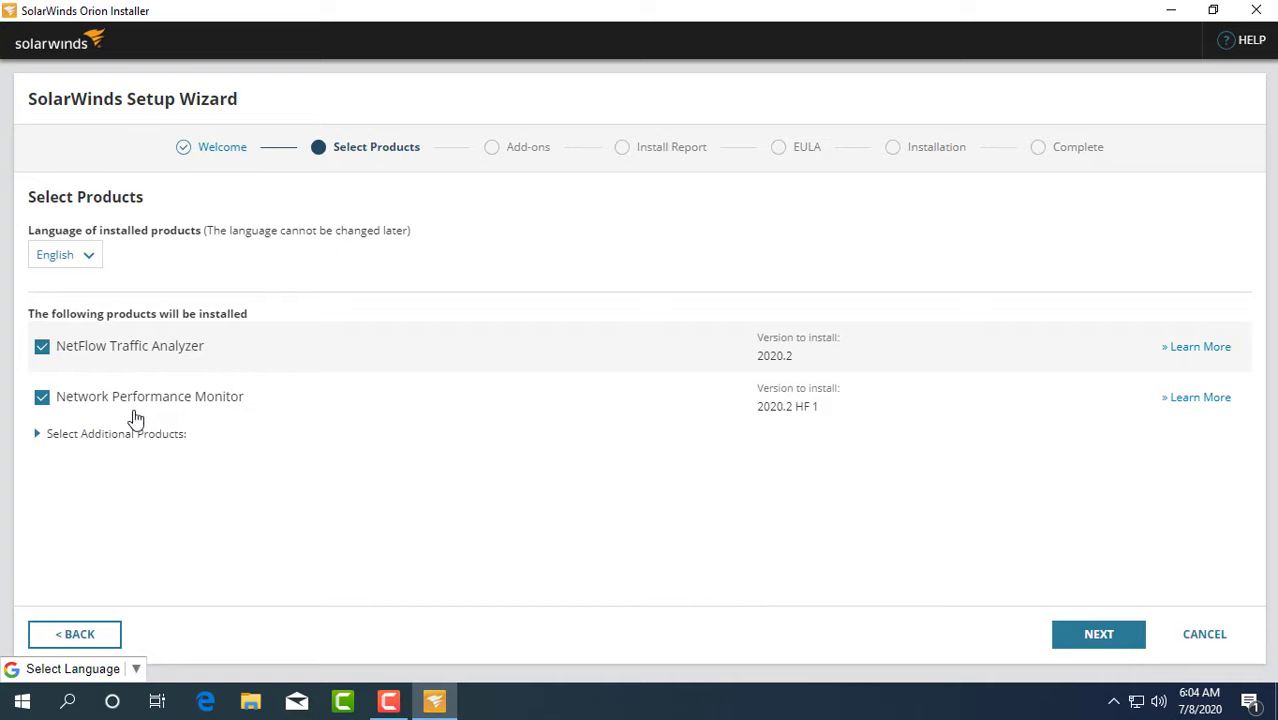
click(39, 434)
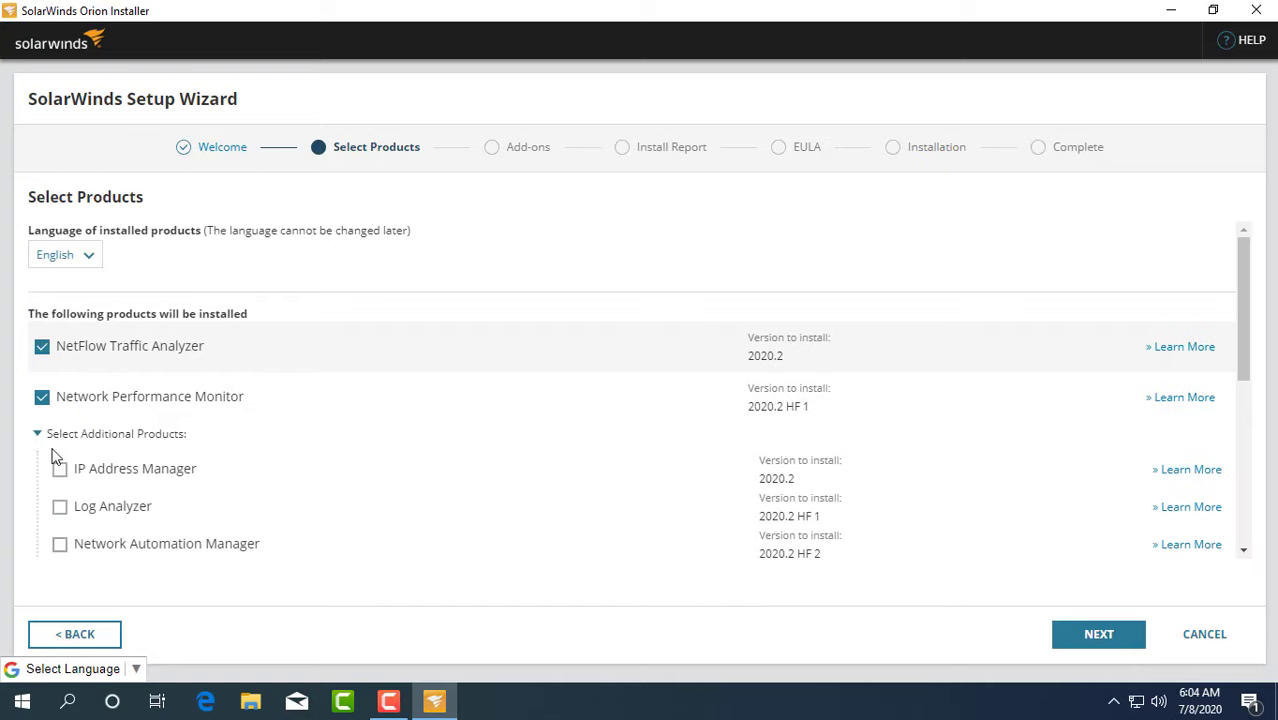
click(38, 434)
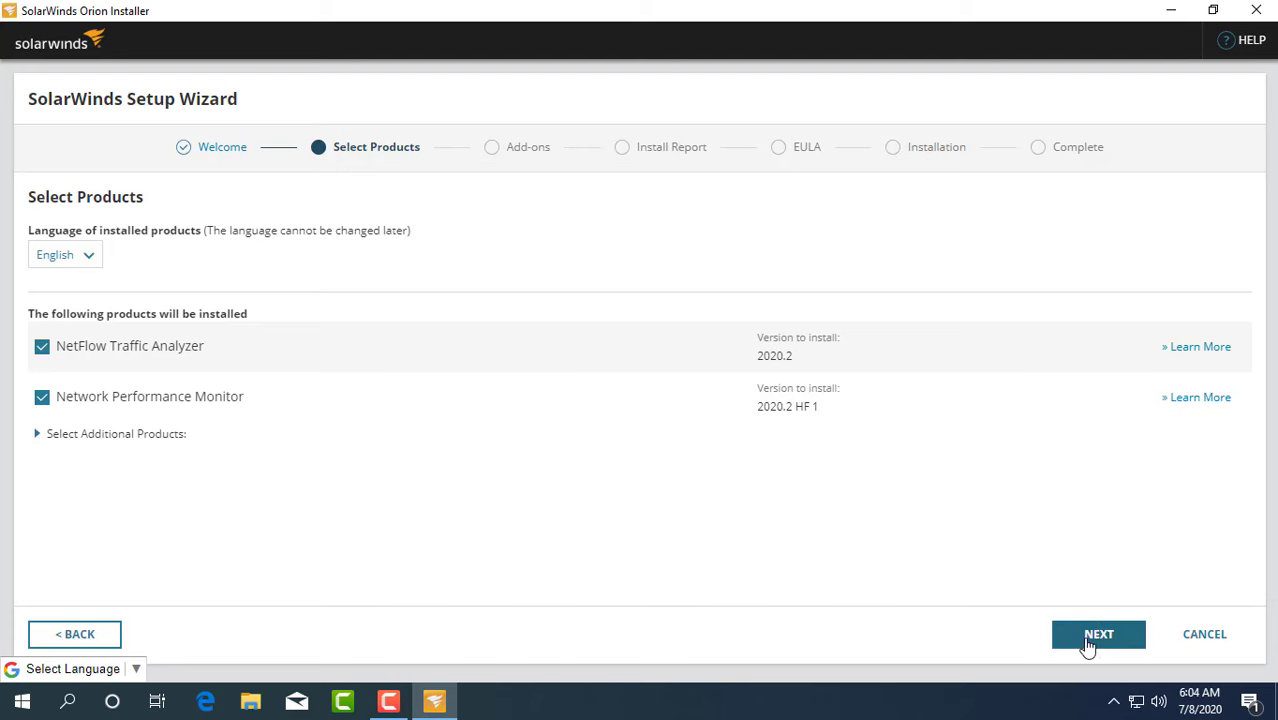
click(1097, 634)
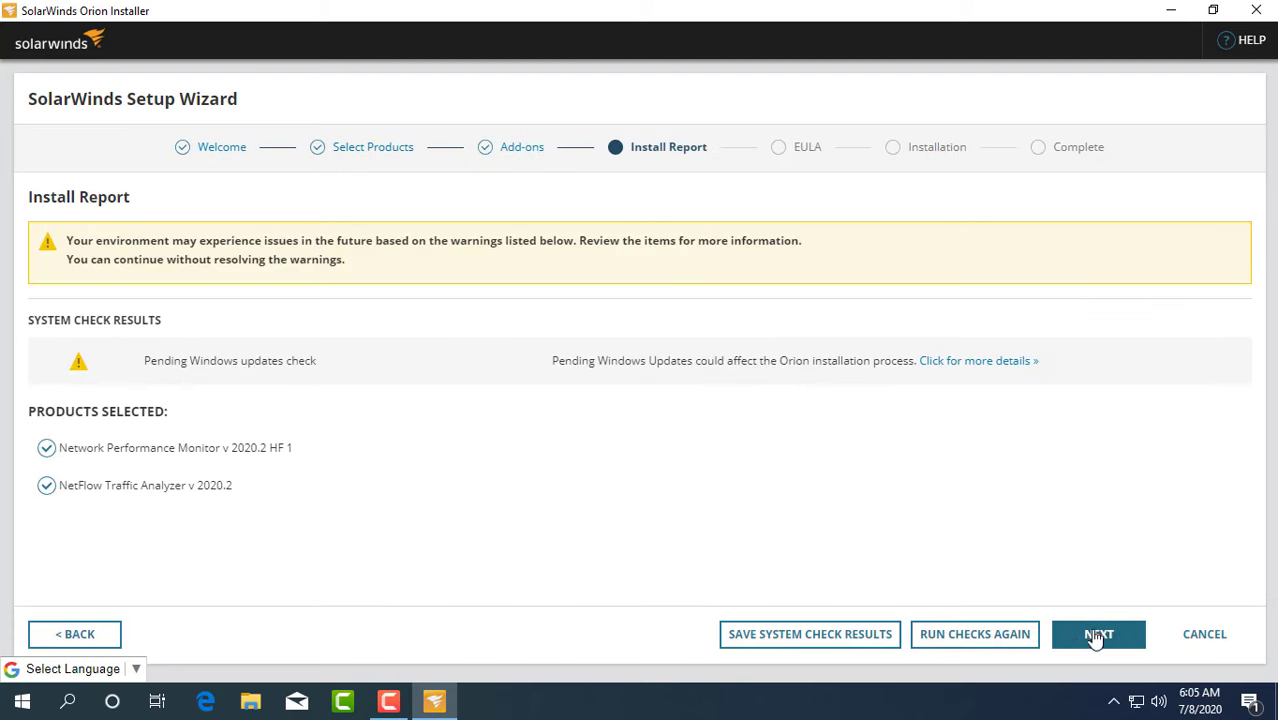
click(1098, 634)
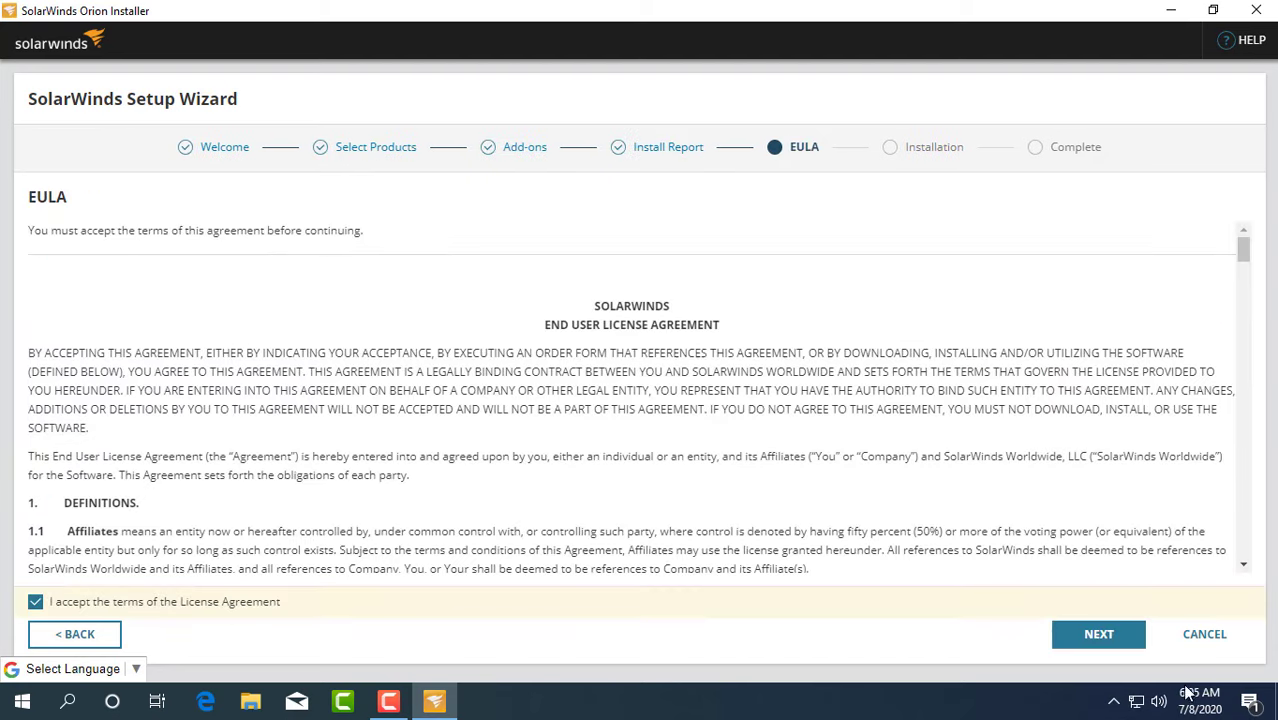
click(1099, 634)
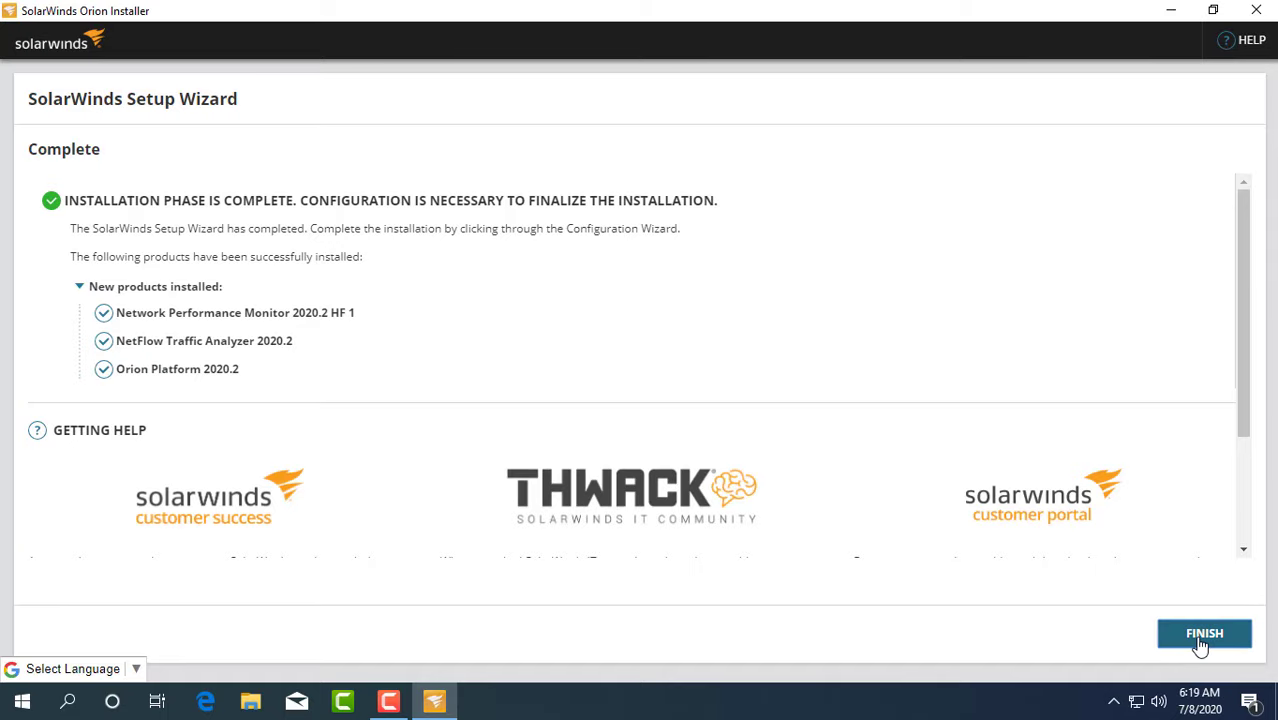
Step: Allow erl and epmd through the firewall and finish configuration with the web console launching
click(1204, 634)
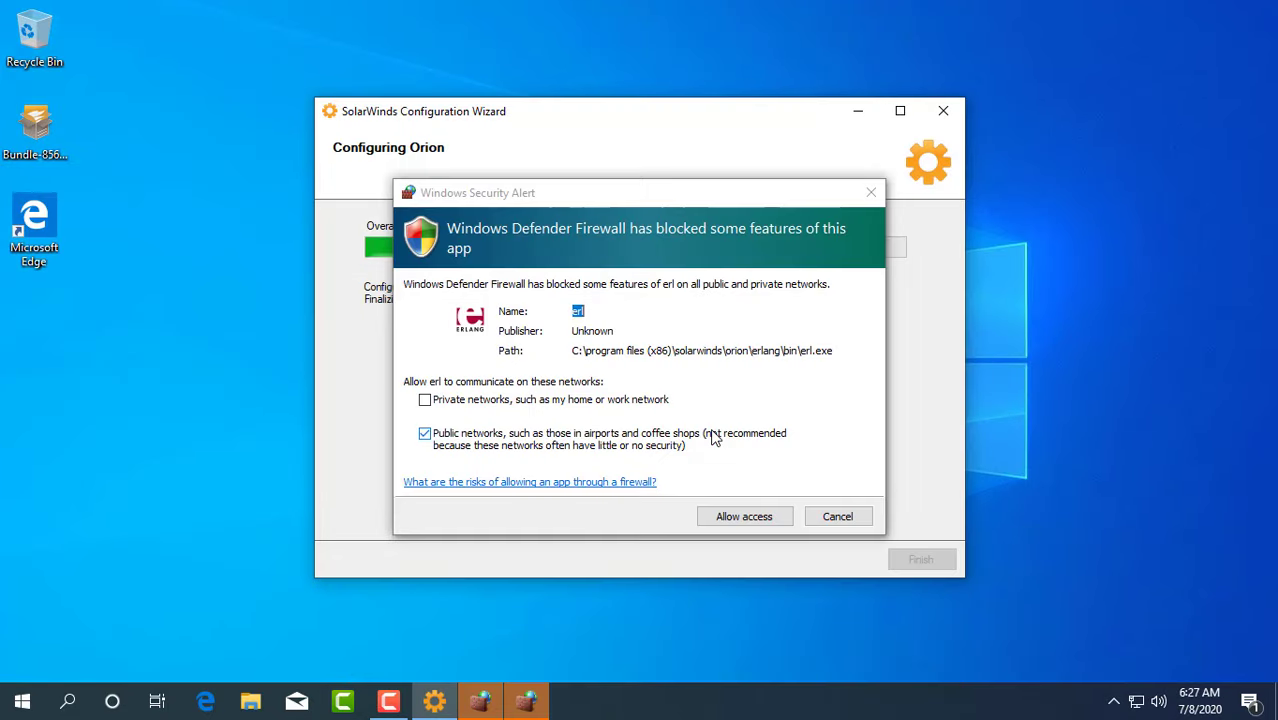
mouse_move(694, 494)
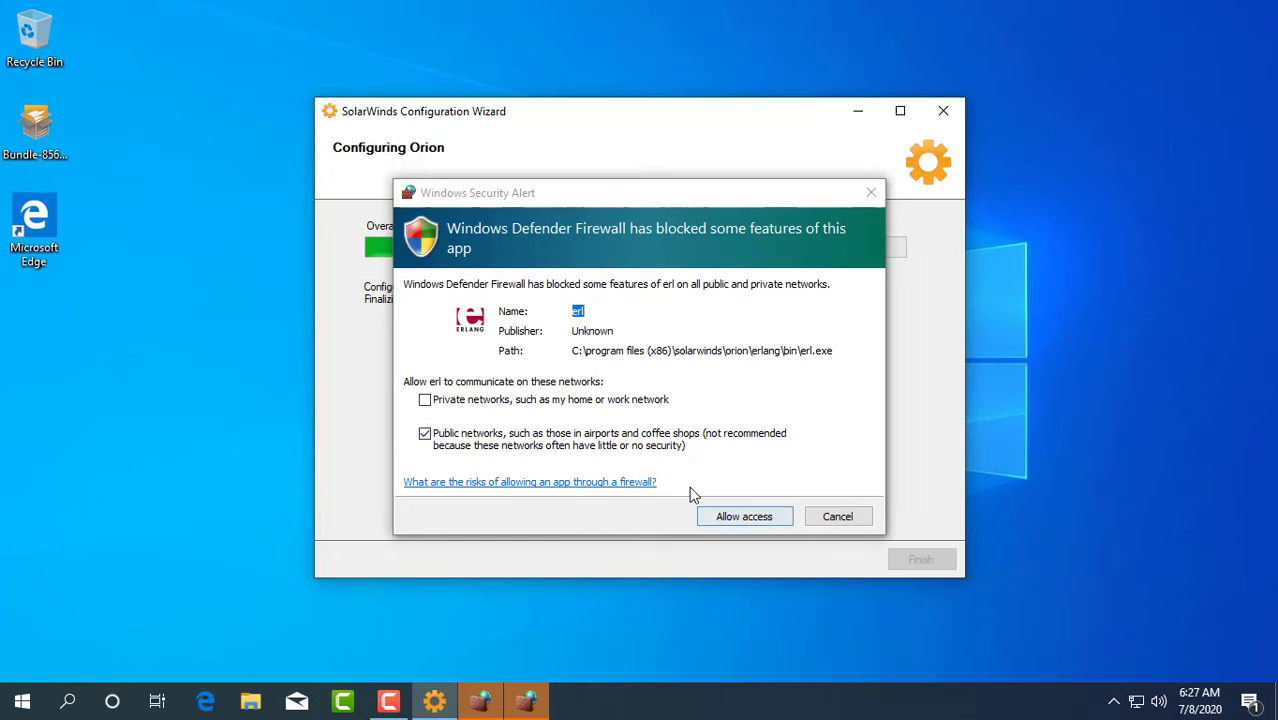
click(744, 516)
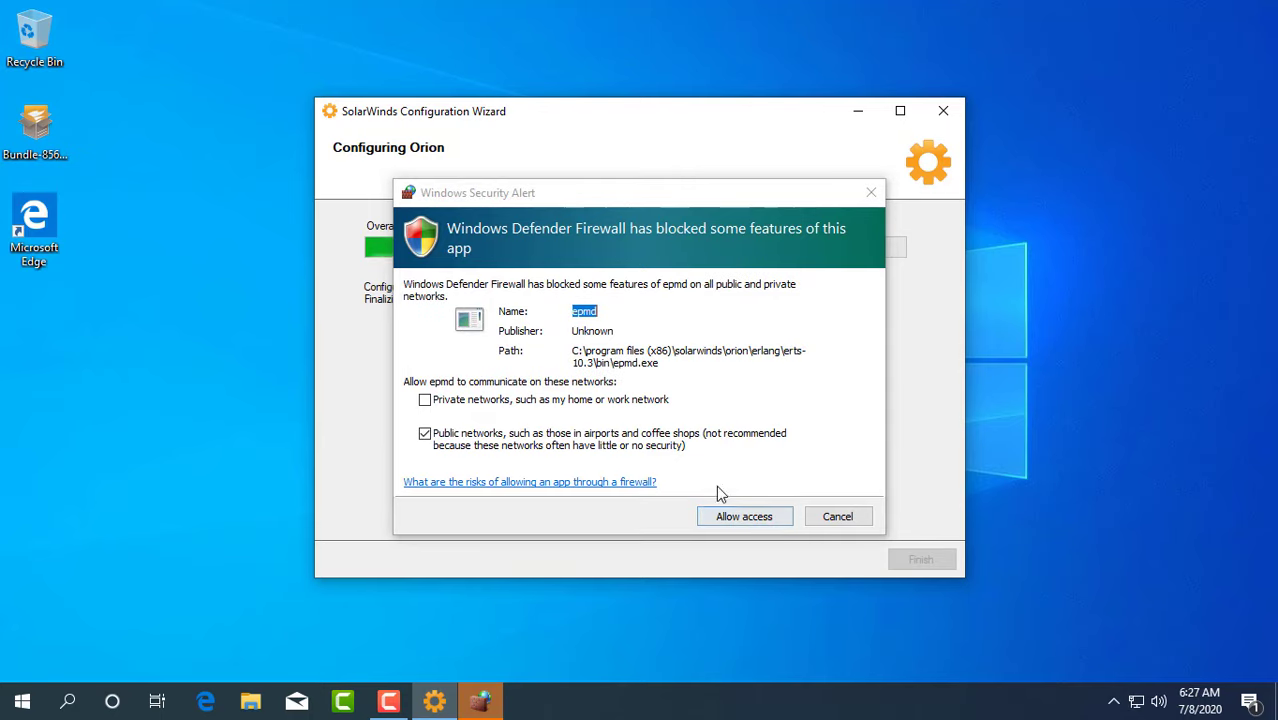
click(744, 516)
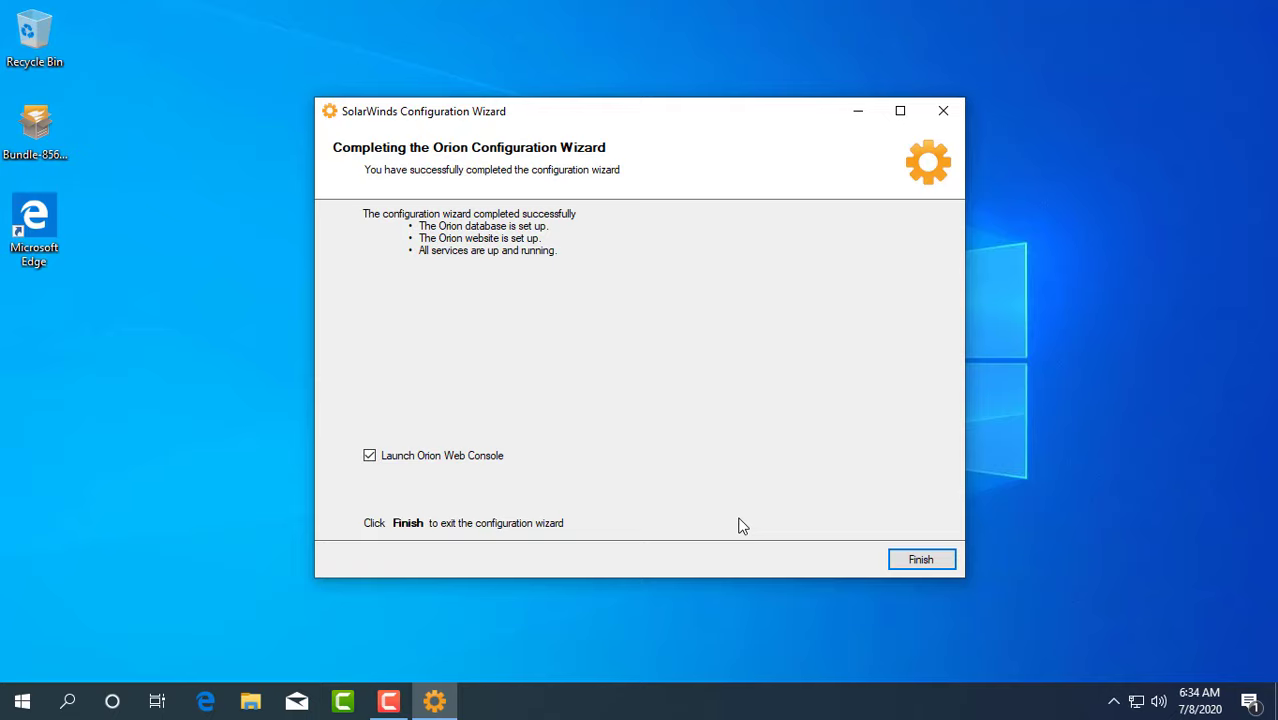
click(921, 559)
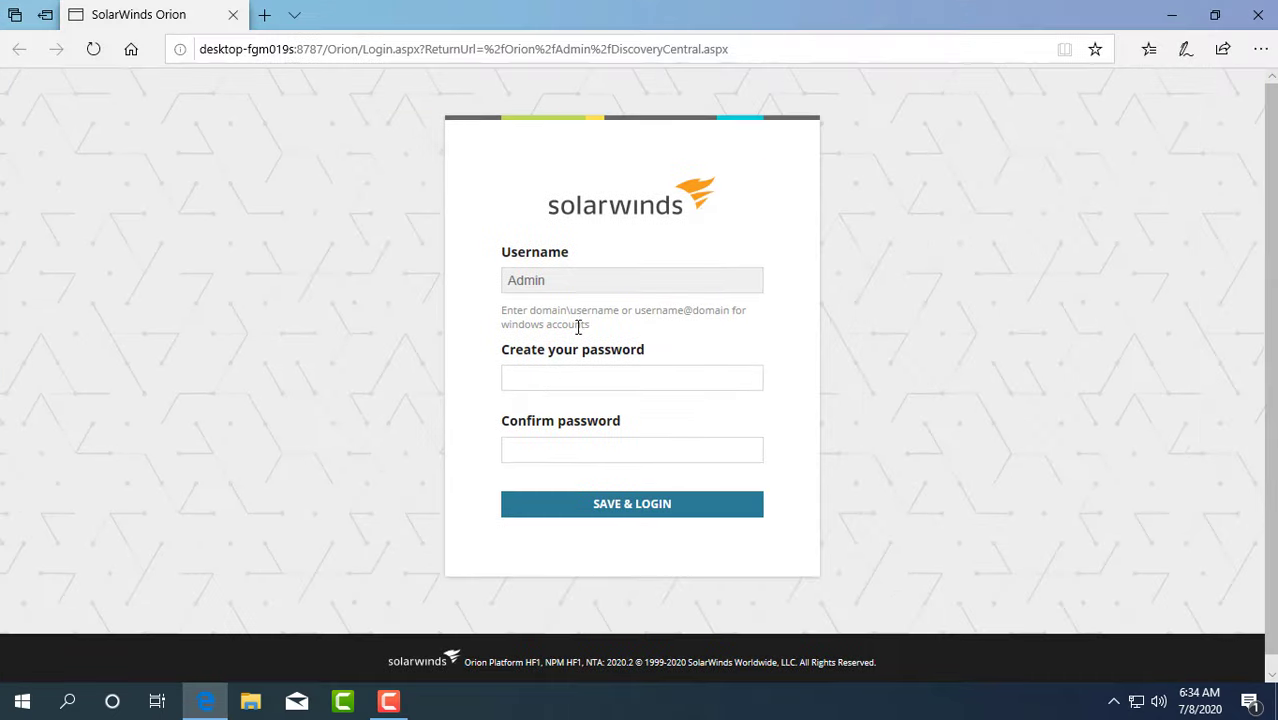
Step: Set a new Admin password, log in, and decline the browser's save-password prompt
text(••••)
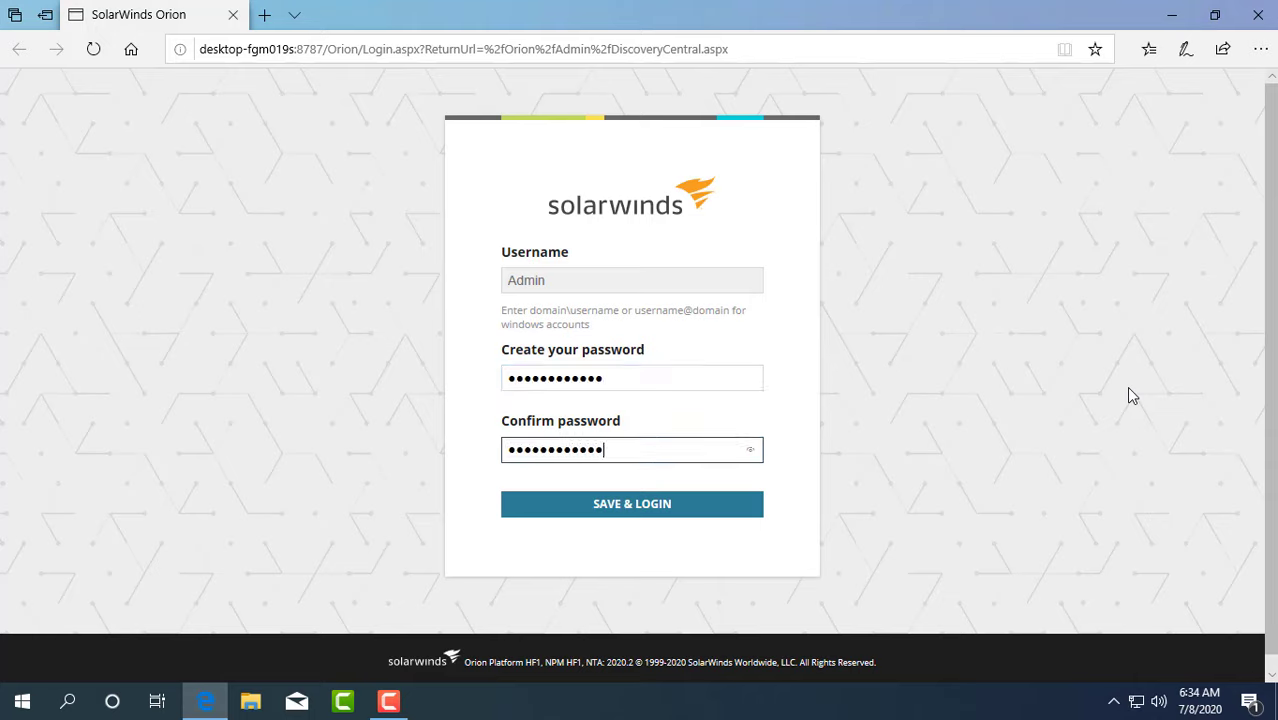
click(632, 504)
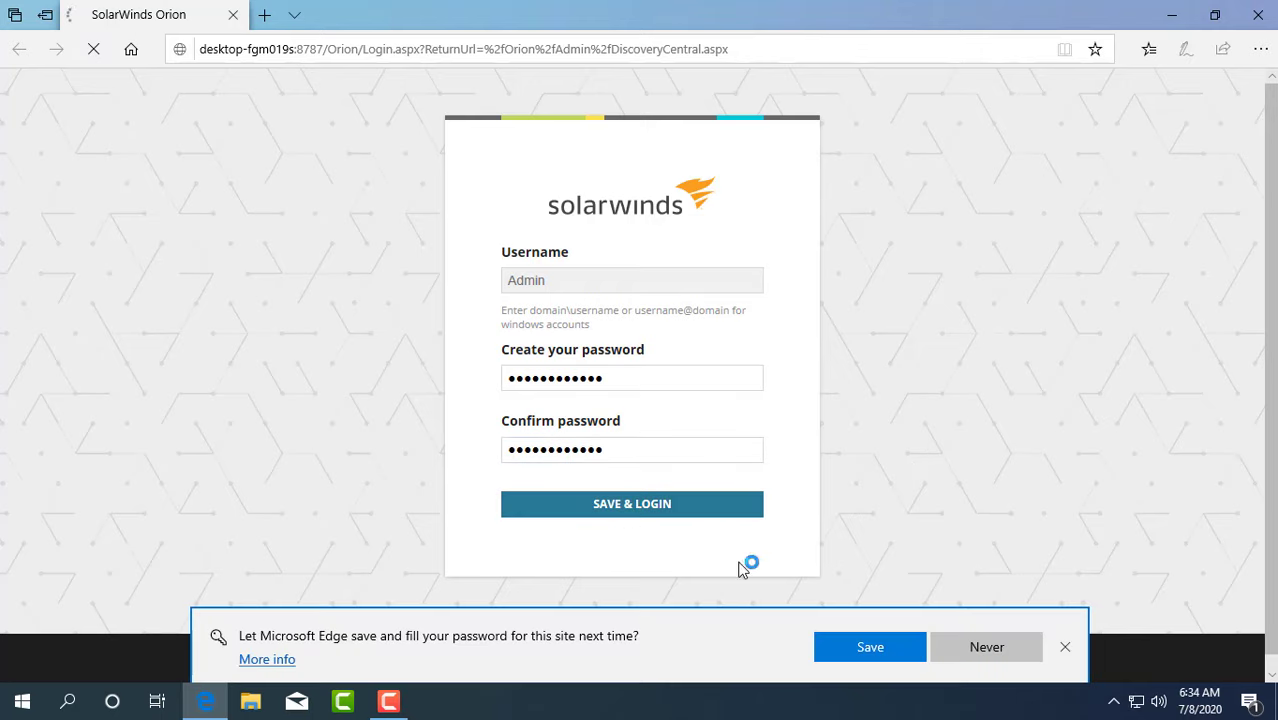
click(632, 504)
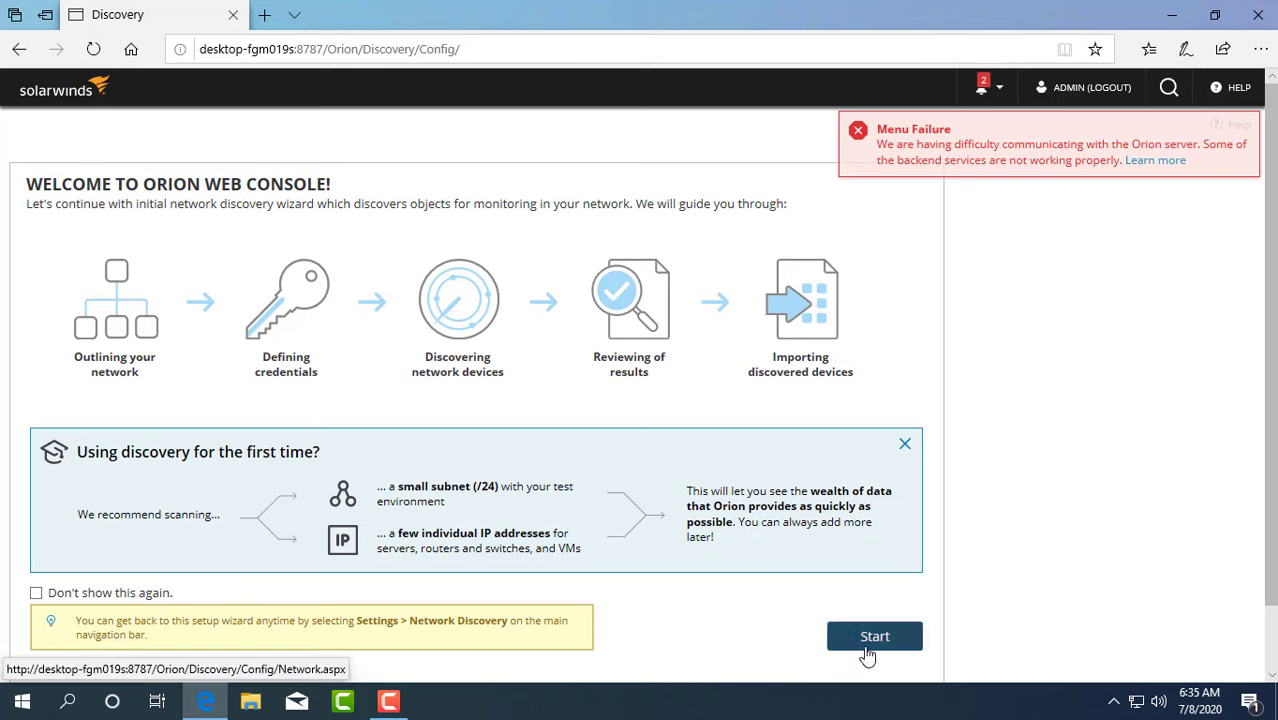
Step: Start discovery with IP ranges 10.11.32.1–250 and 10.11.4.1–200
click(874, 636)
text(10.11.32.)
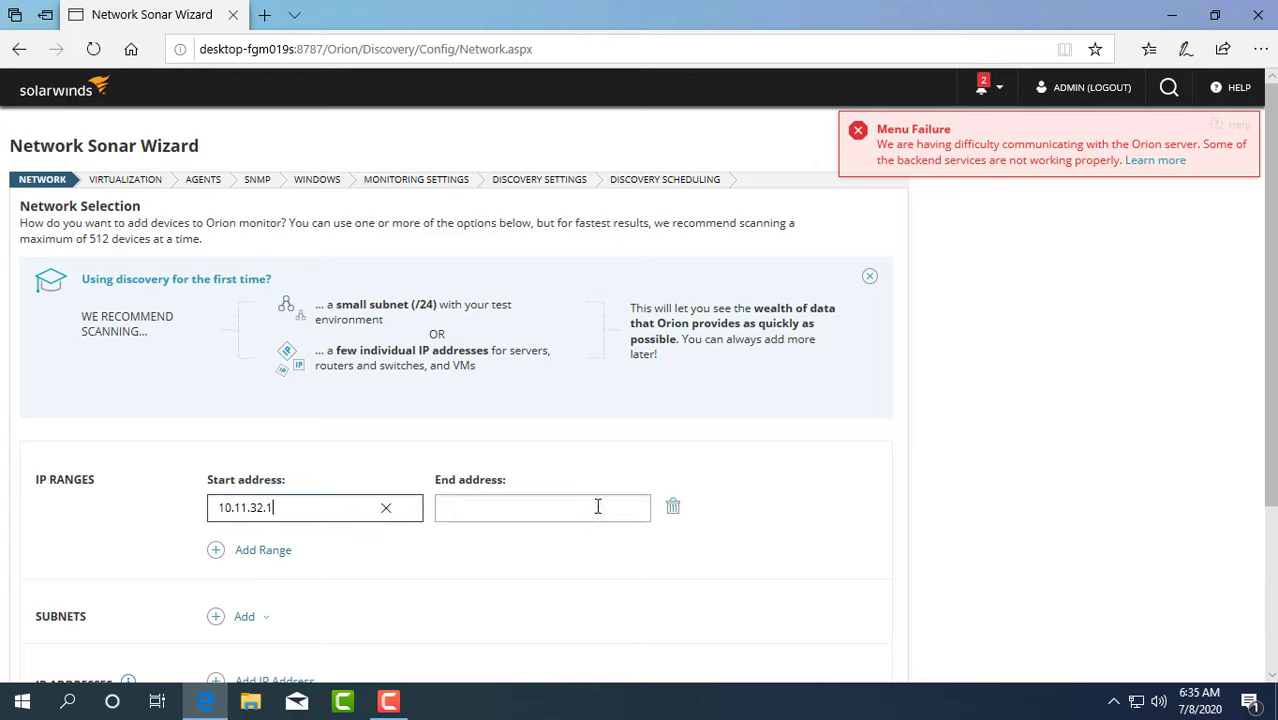
text(10.11.32.250)
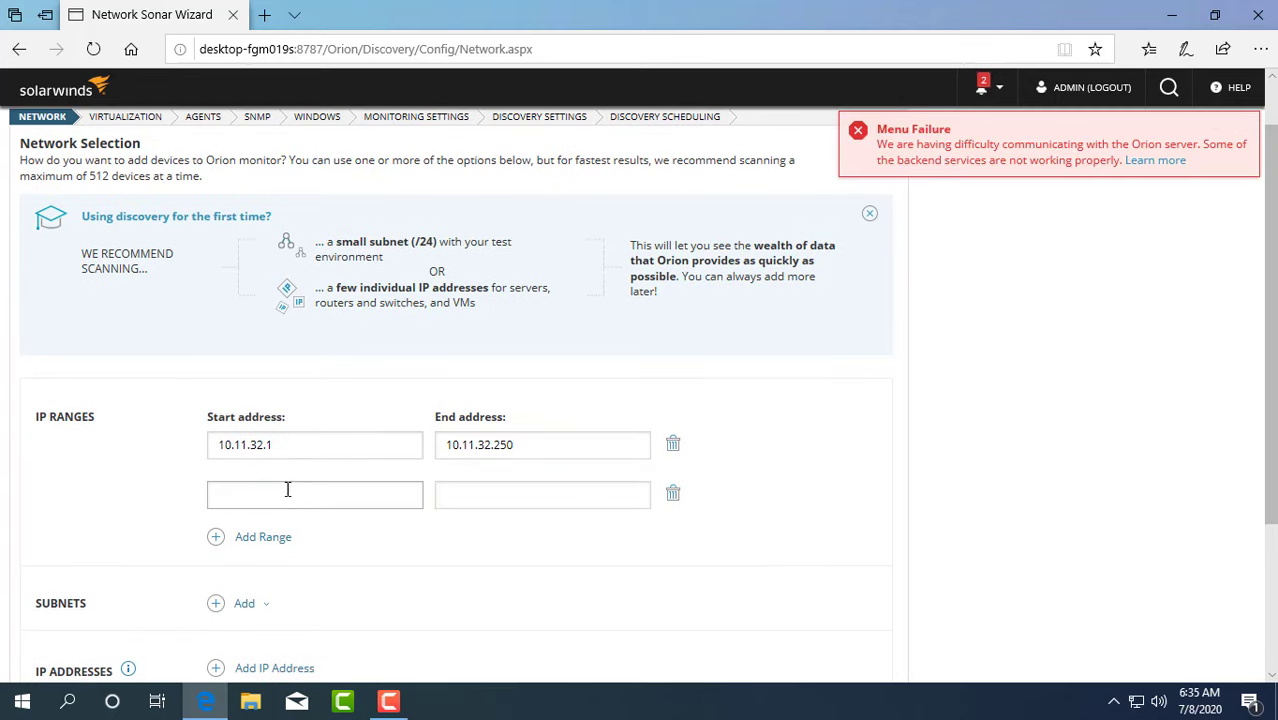
text(10.11.4)
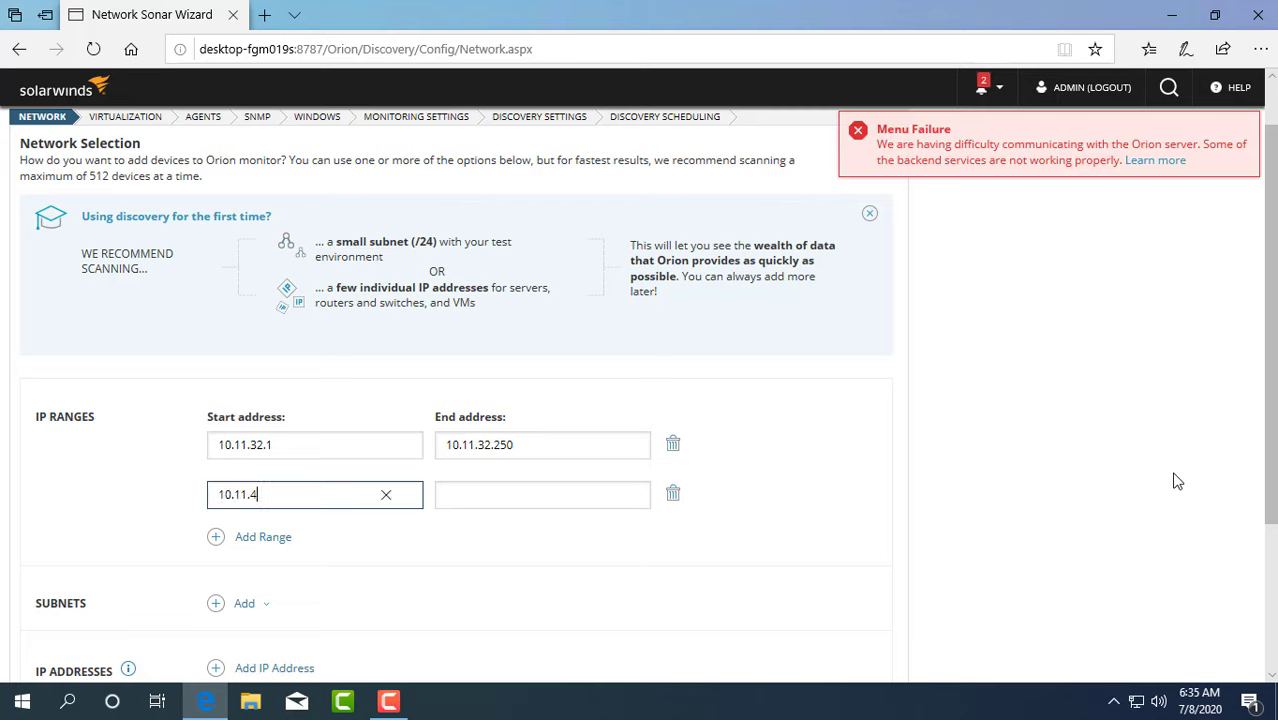
text(10.11.4.200)
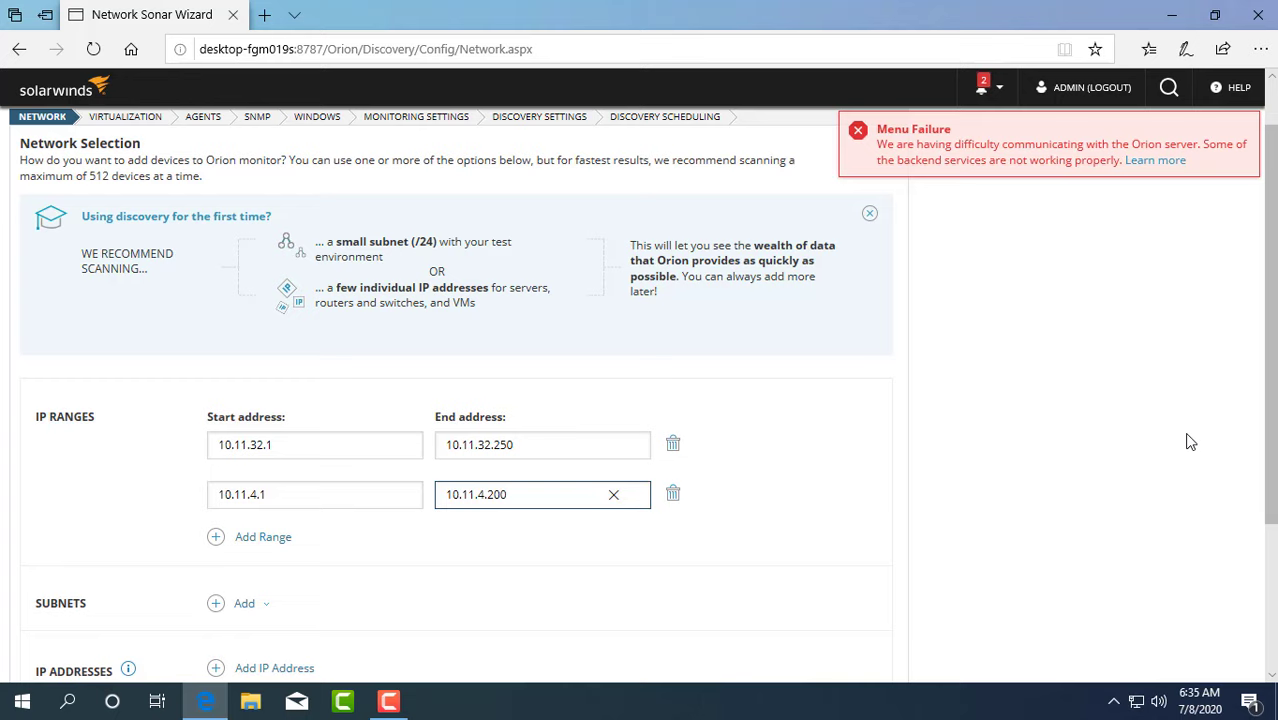
scroll(down, 3)
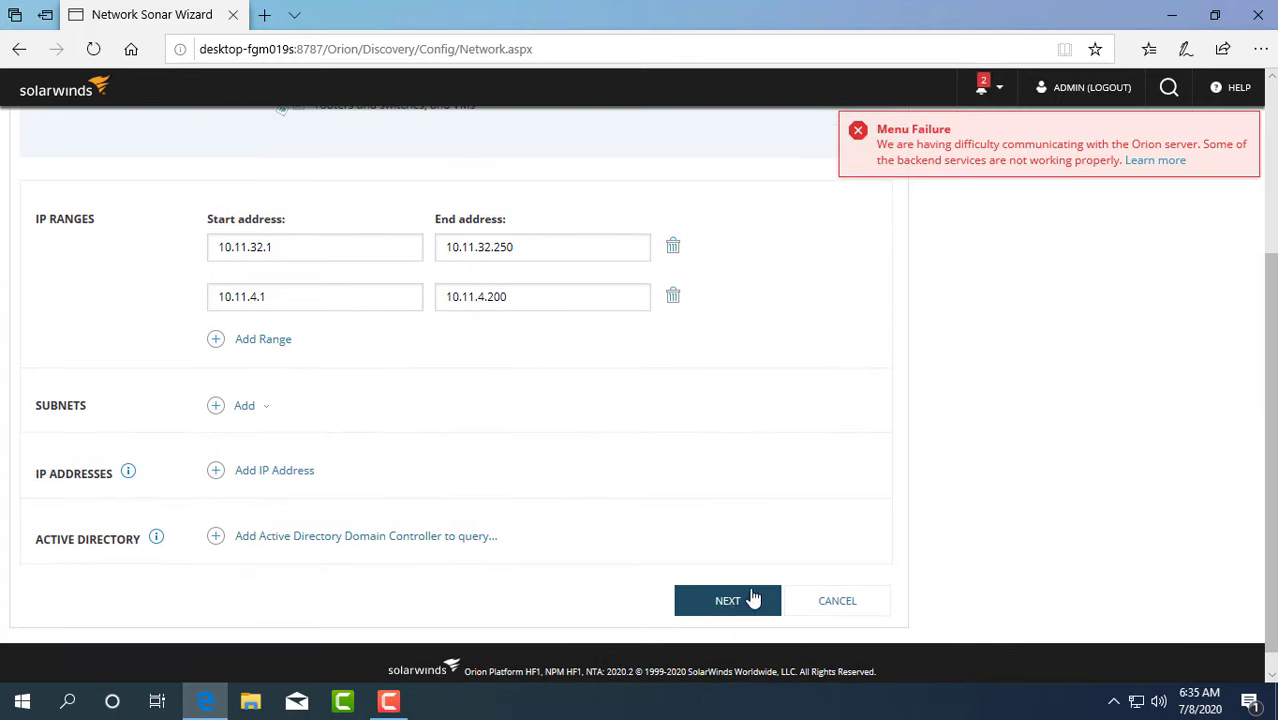
Step: Keep default SNMP credentials and a one-time schedule, then run the discovery immediately
click(727, 600)
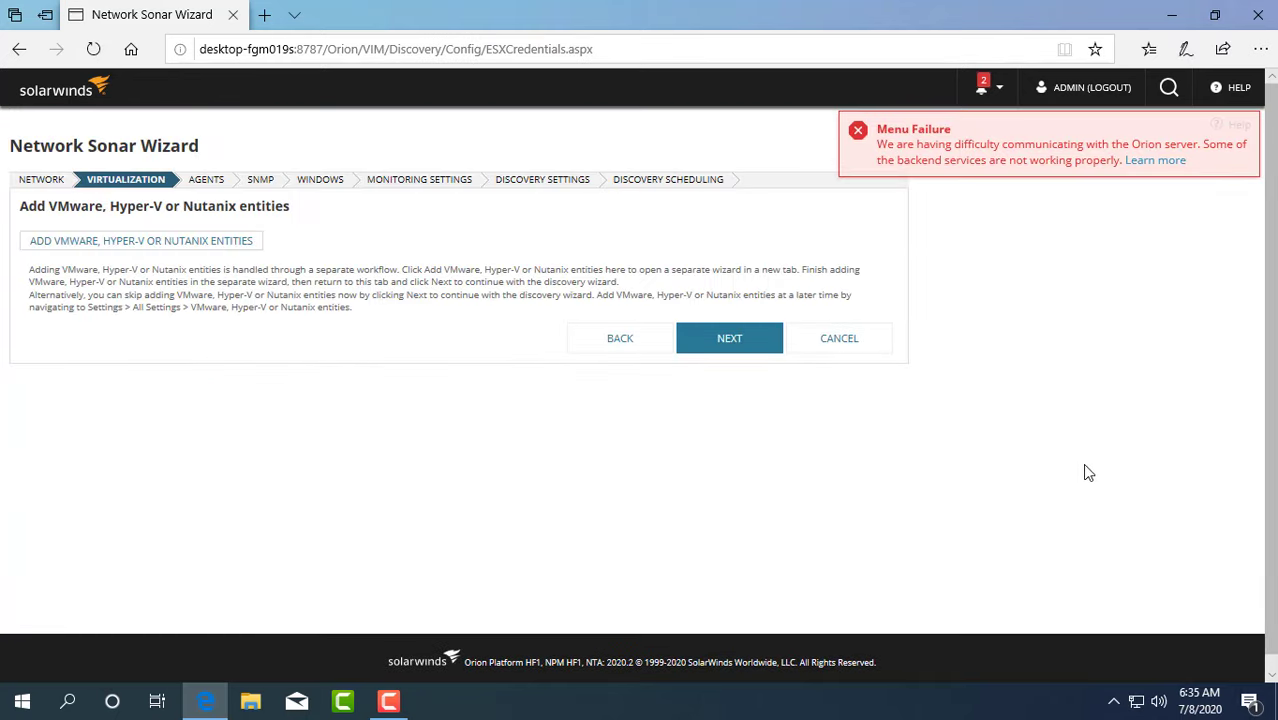
click(729, 338)
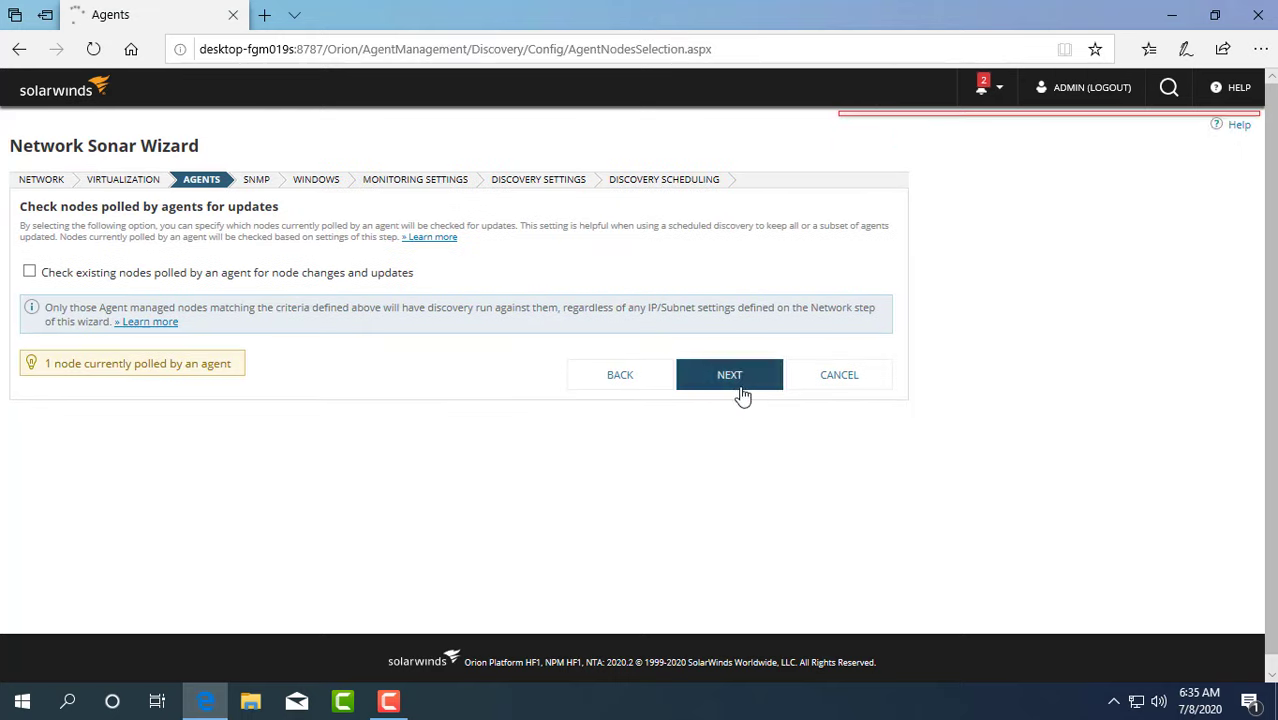
click(729, 374)
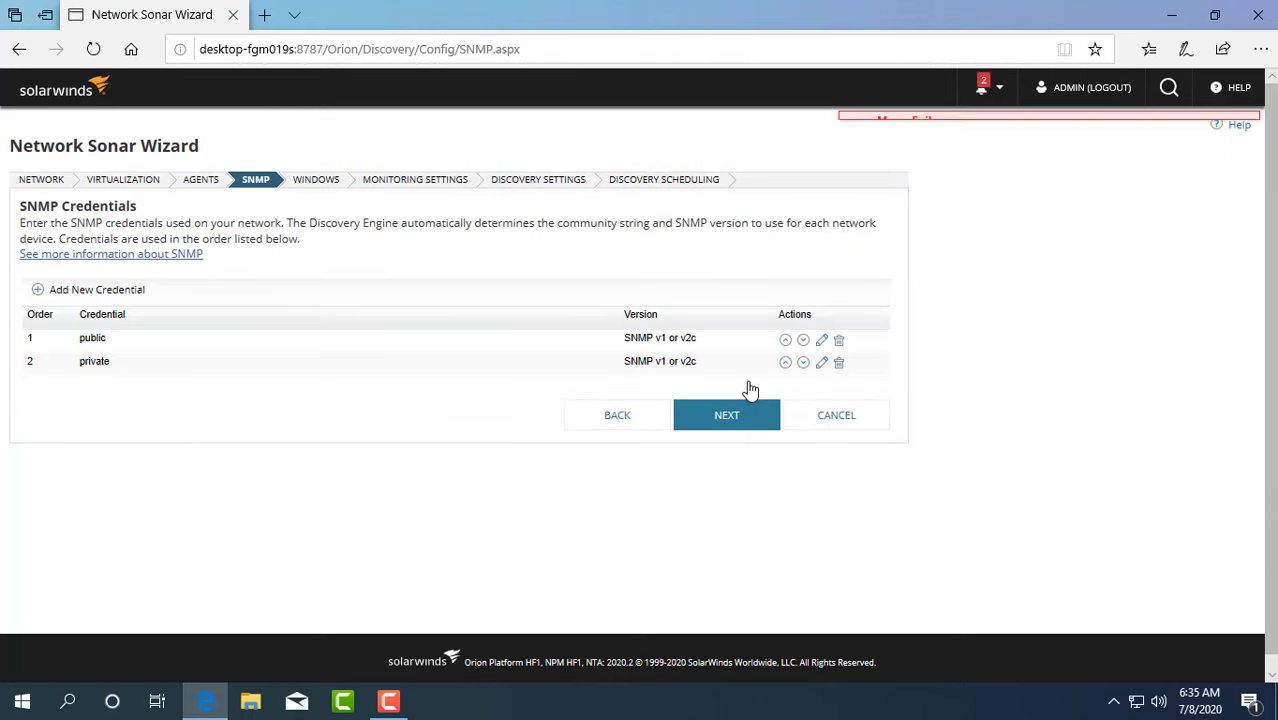
click(726, 414)
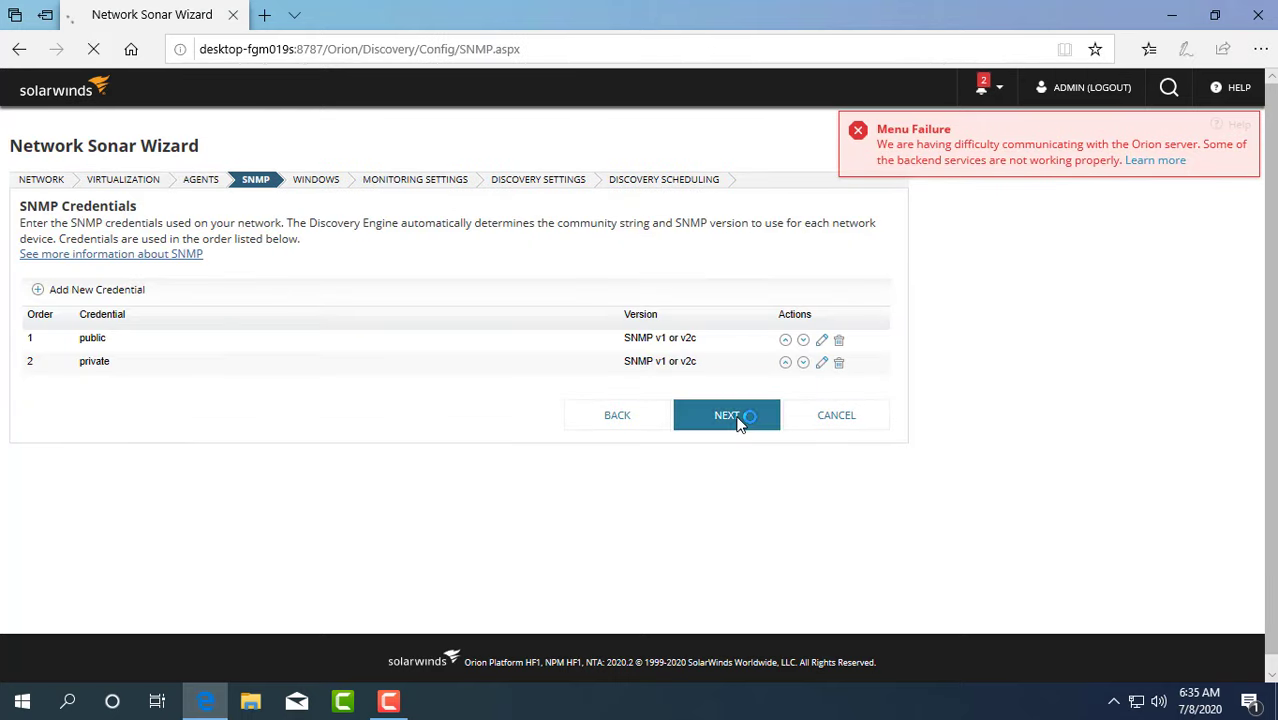
click(726, 415)
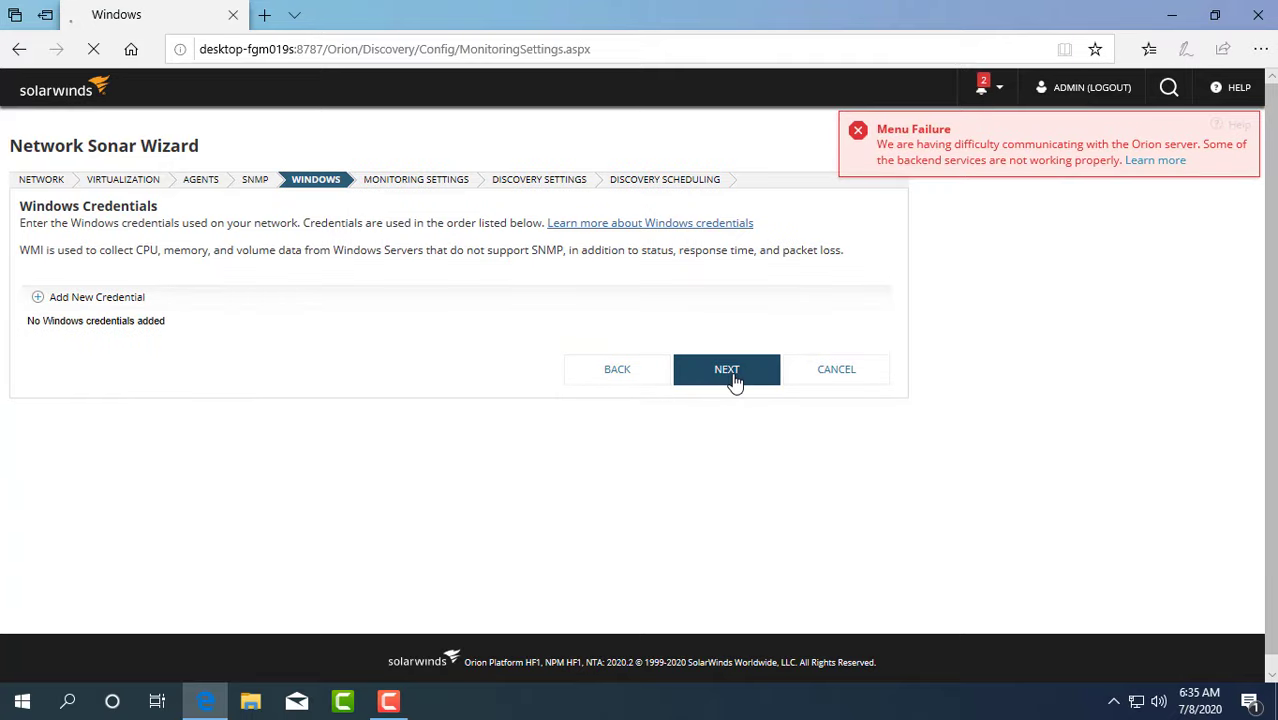
click(726, 369)
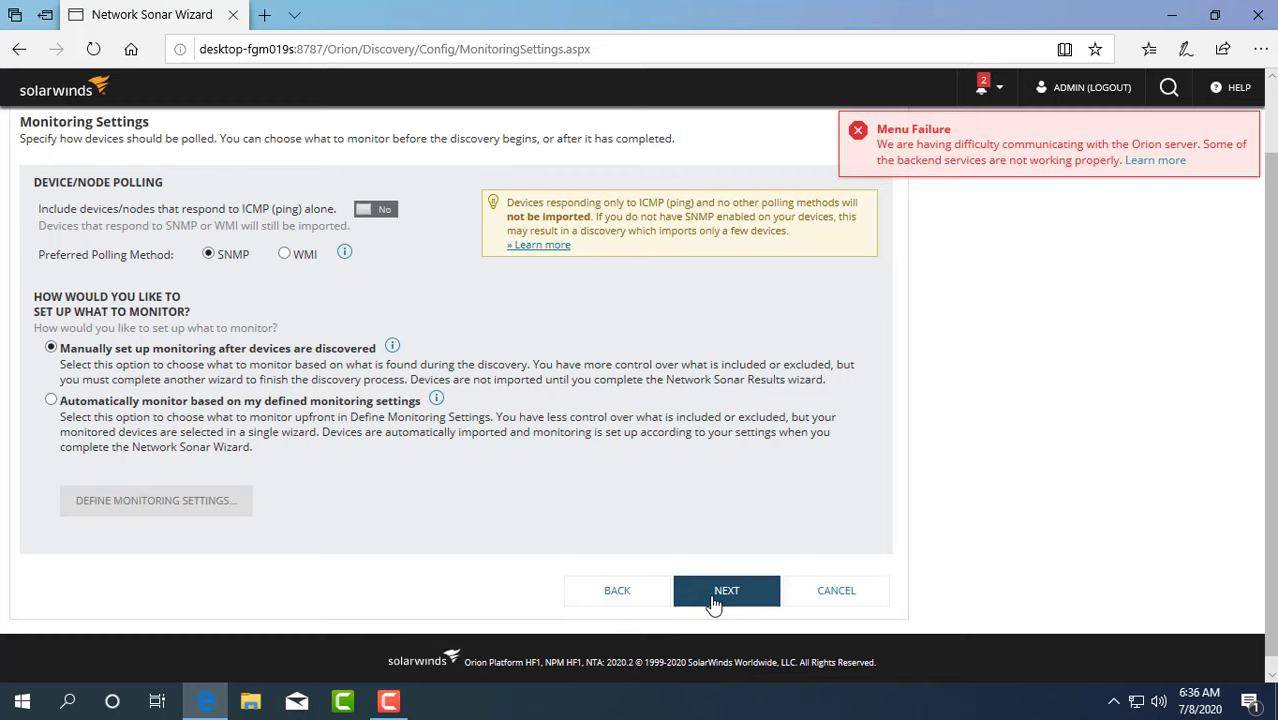
click(726, 590)
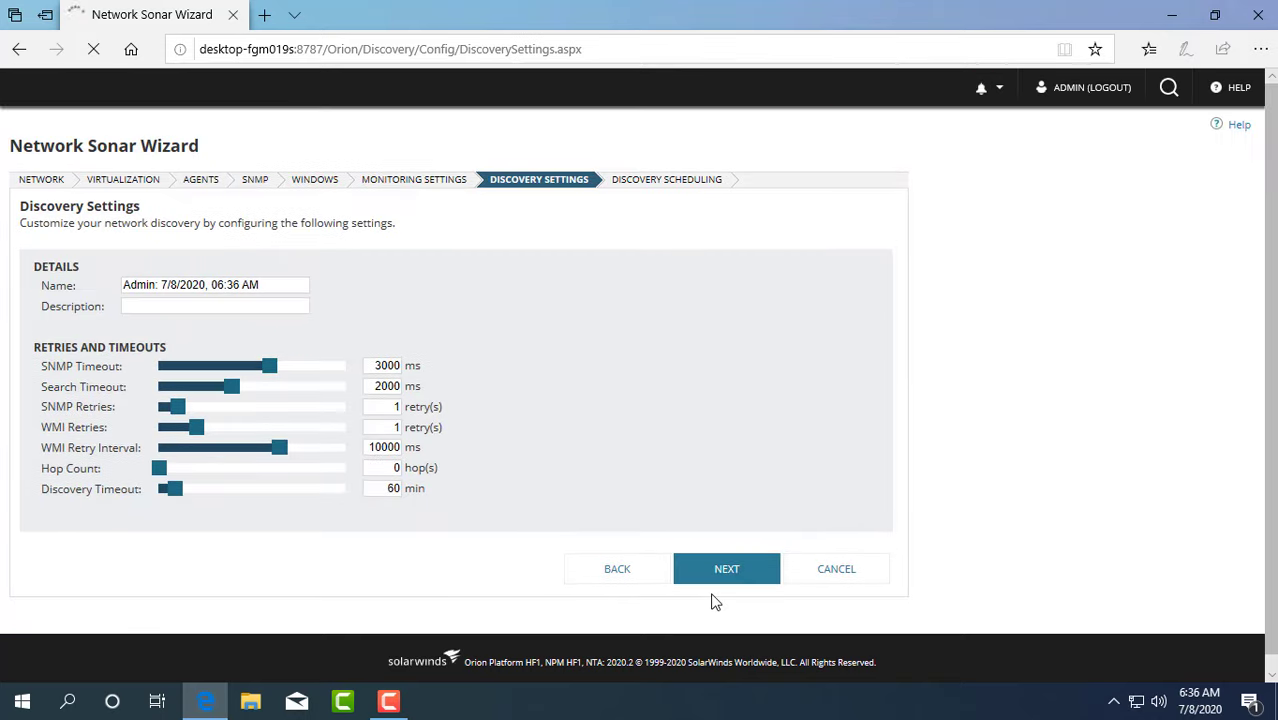
click(726, 568)
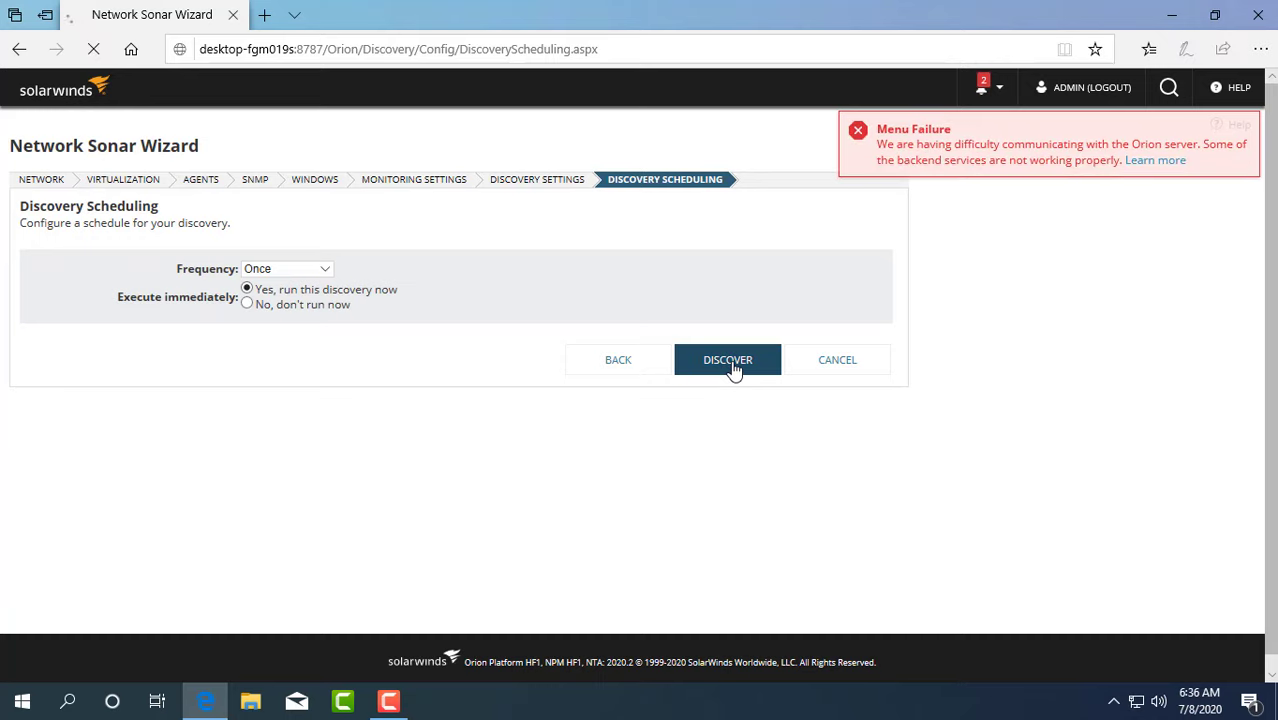
click(727, 359)
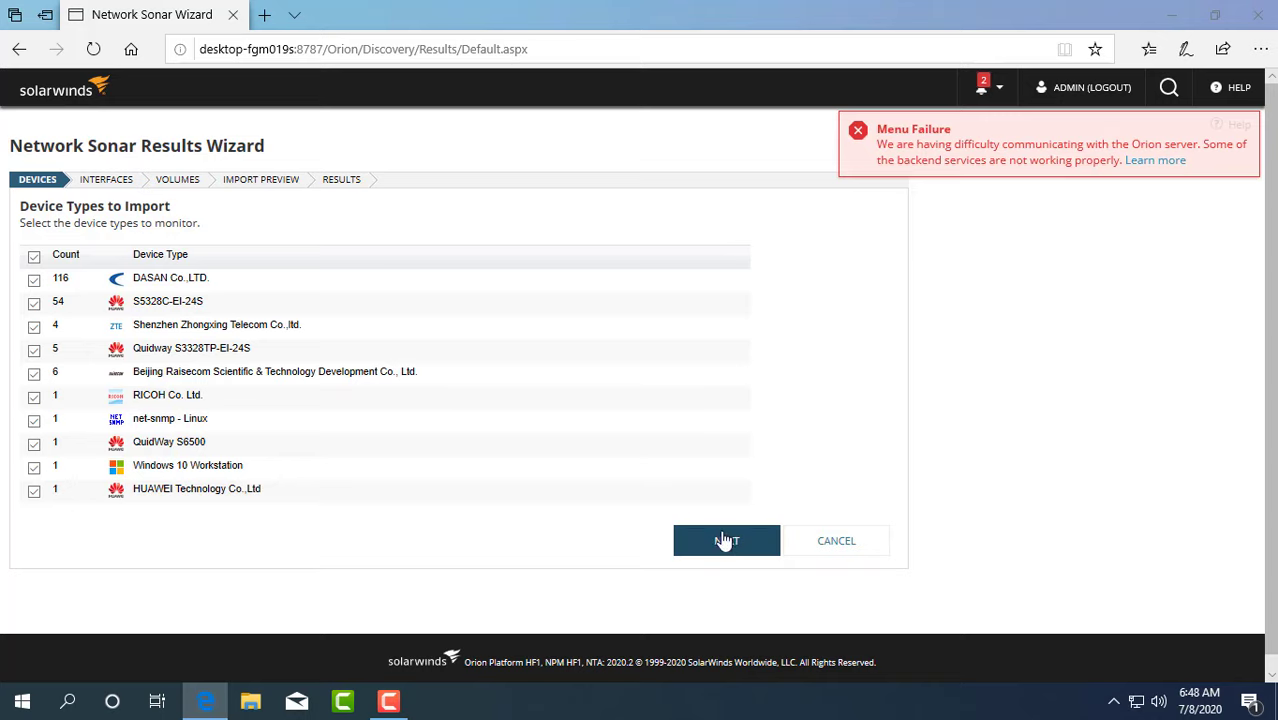
Step: Accept all discovered devices, interfaces and volumes and import them into monitoring
click(726, 540)
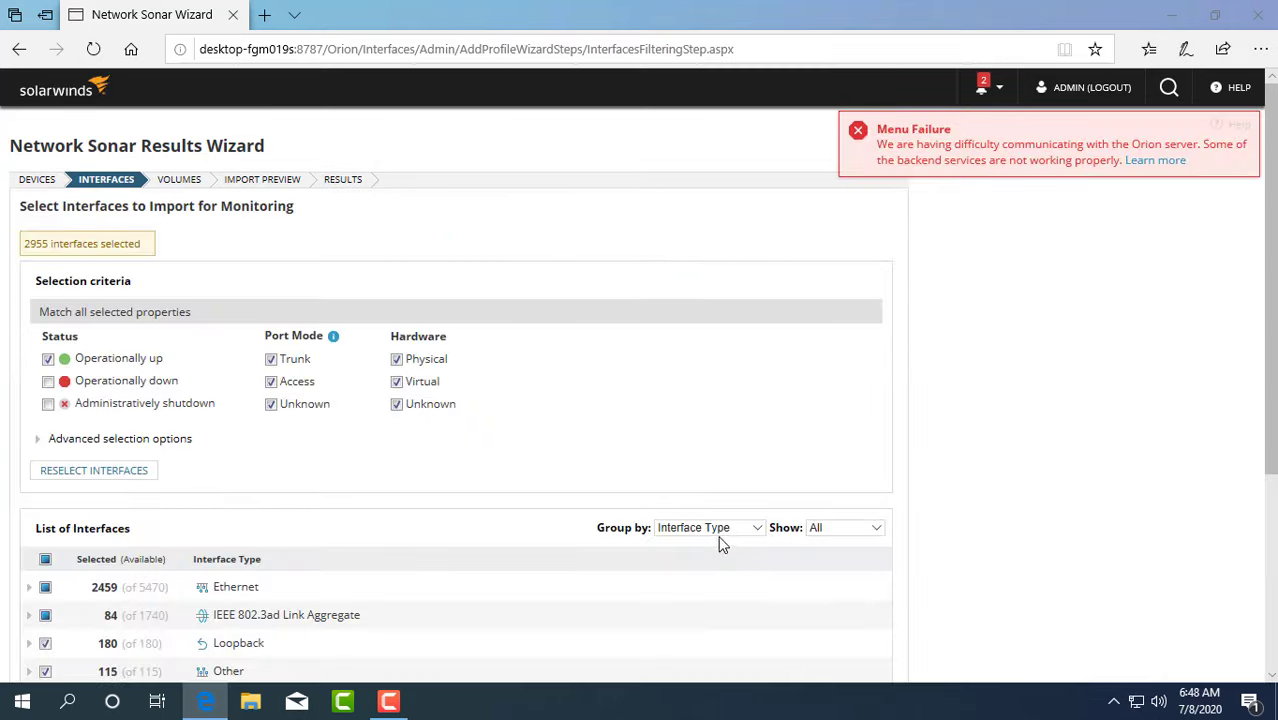
scroll(down, 3)
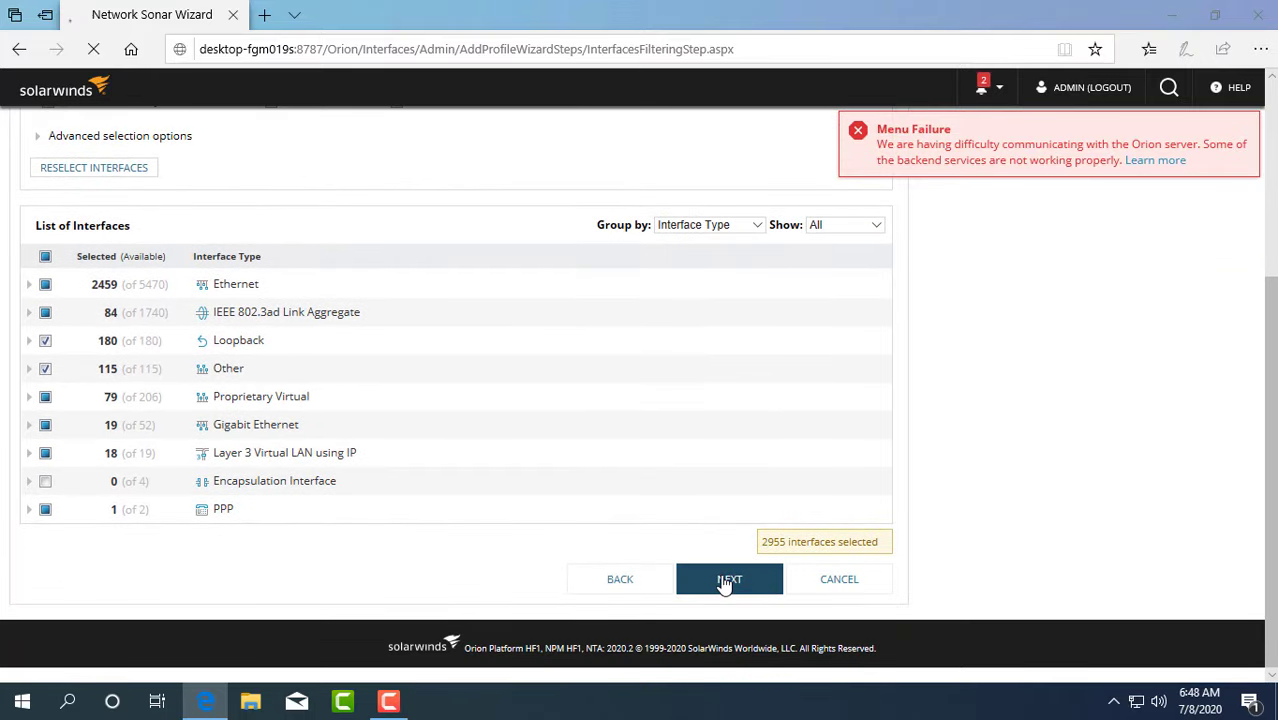
click(729, 579)
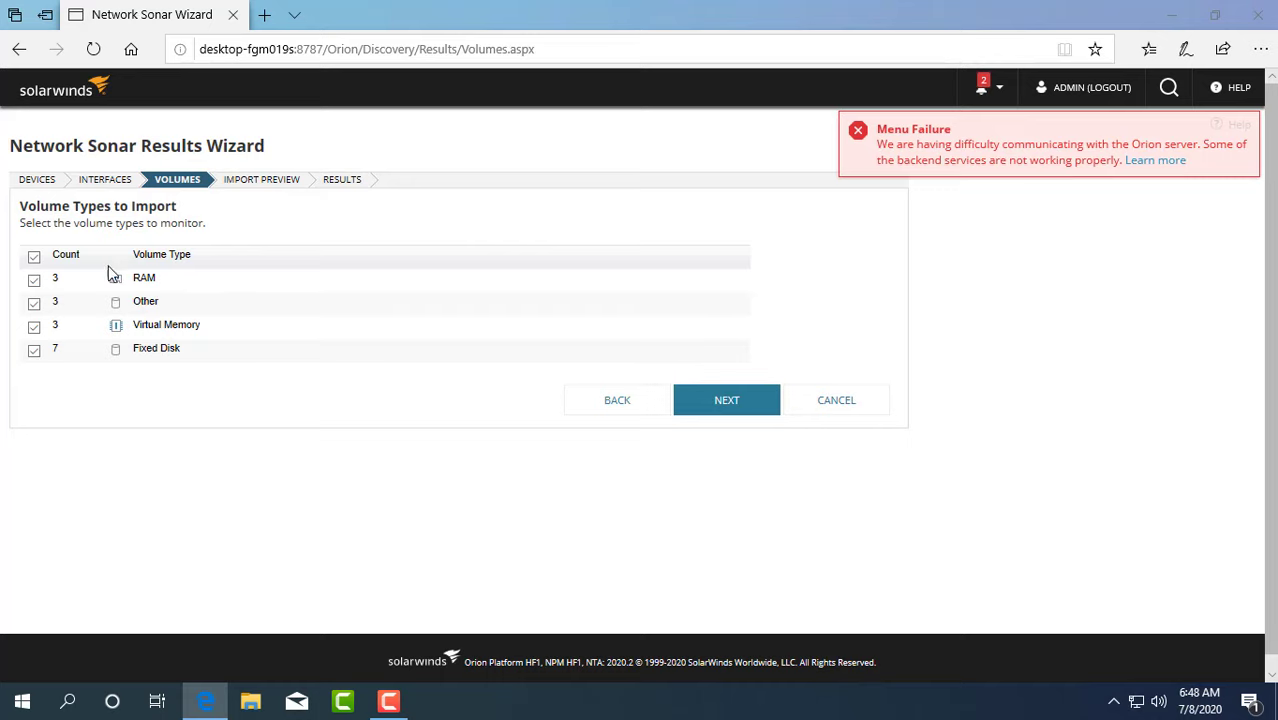
click(726, 399)
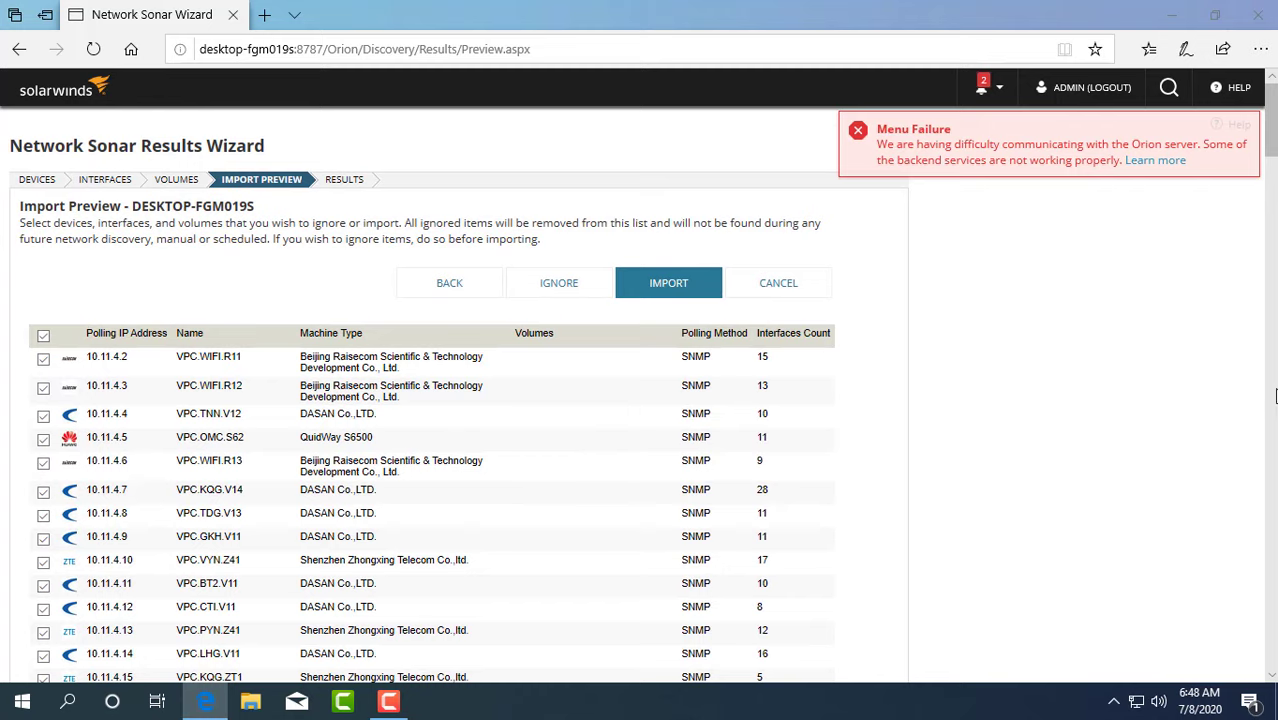
scroll(down, 3)
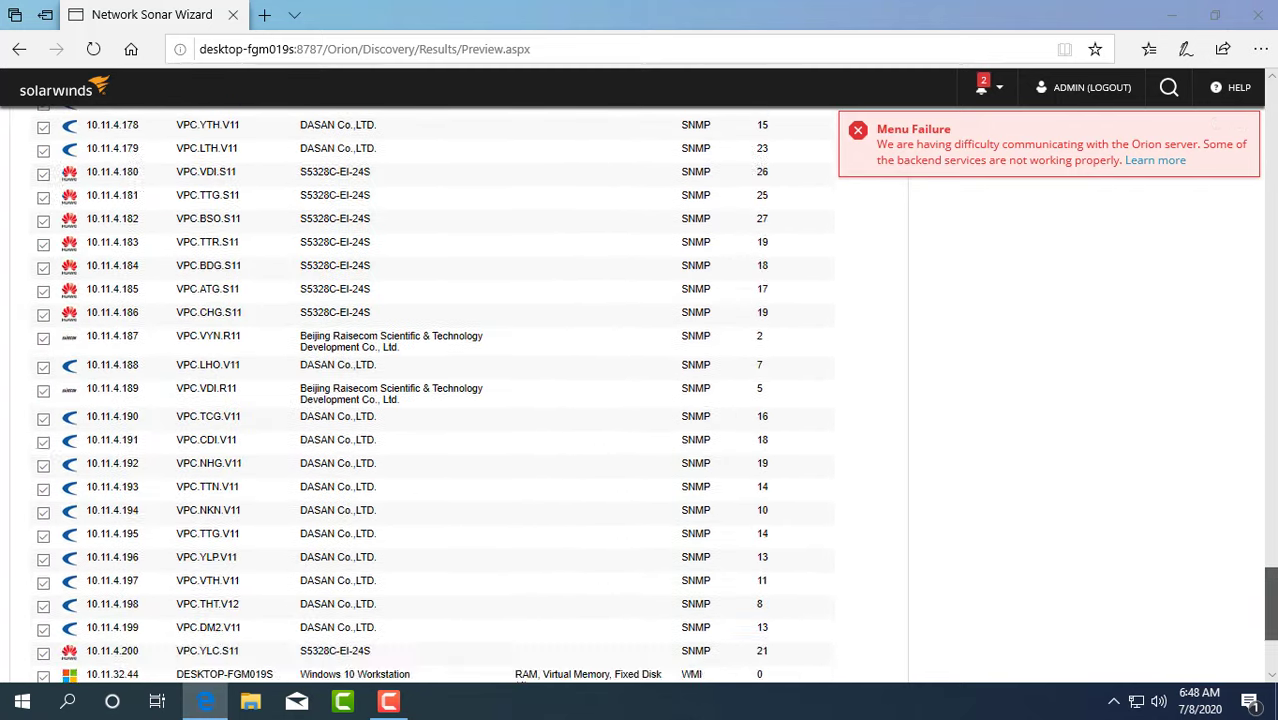
scroll(down, 3)
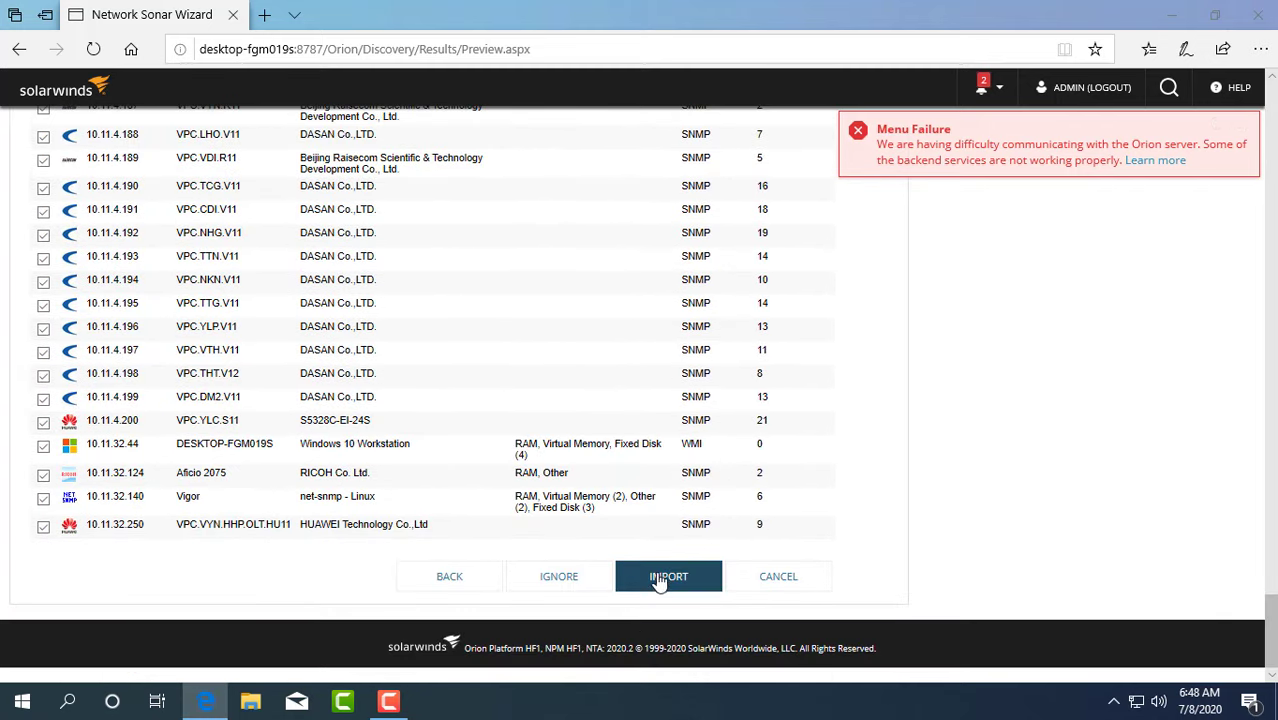
click(668, 576)
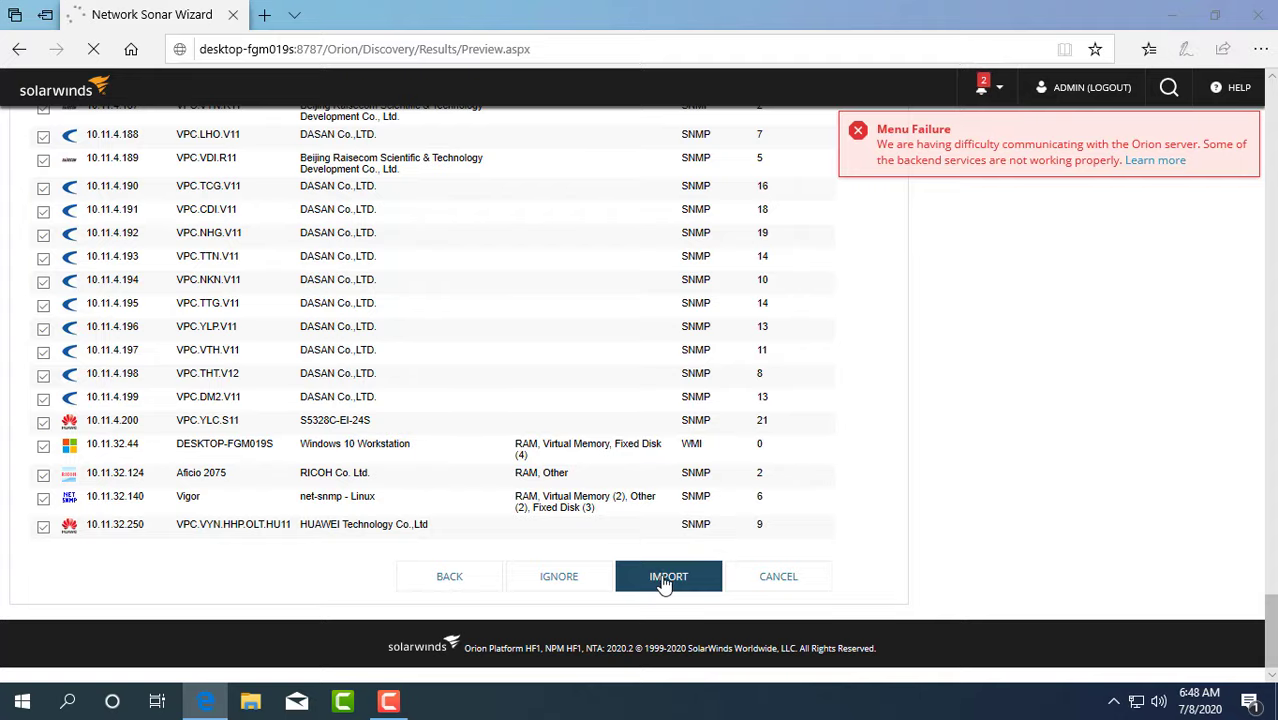
click(668, 576)
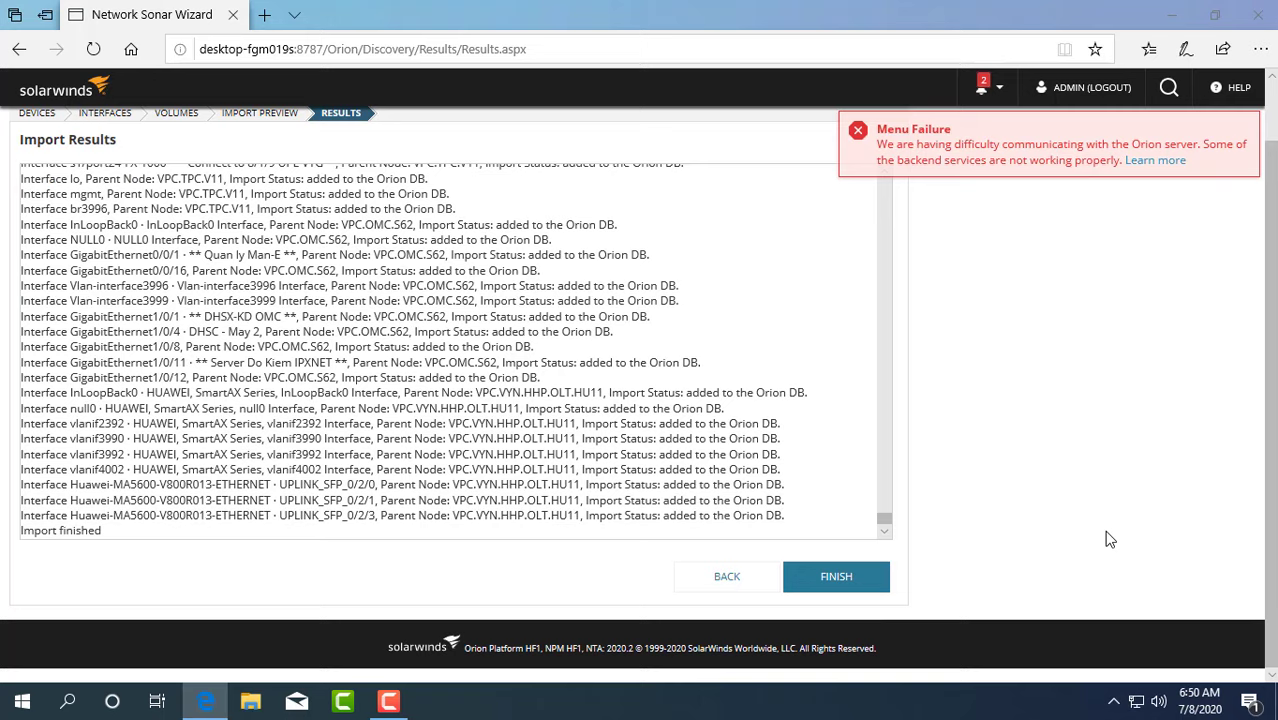
Step: Finish the import and review Discovery Central's 191 nodes, 16 volumes and 2956 interfaces
click(836, 576)
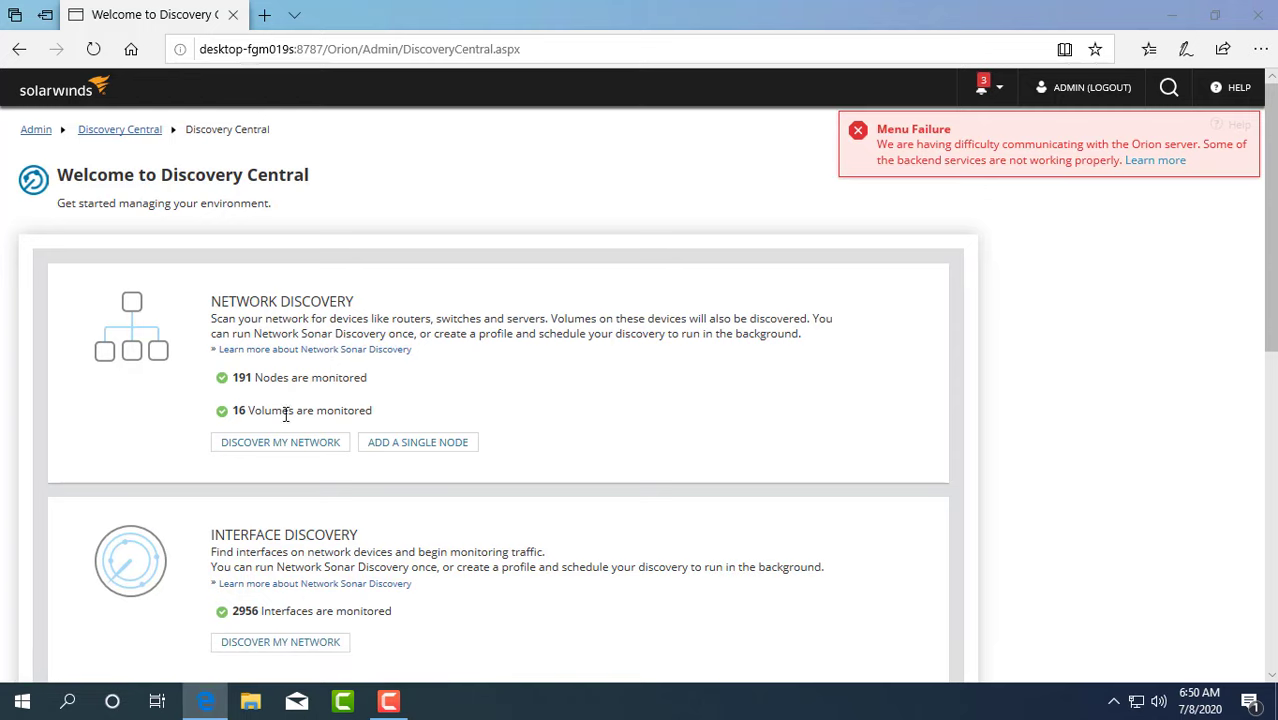
scroll(down, 3)
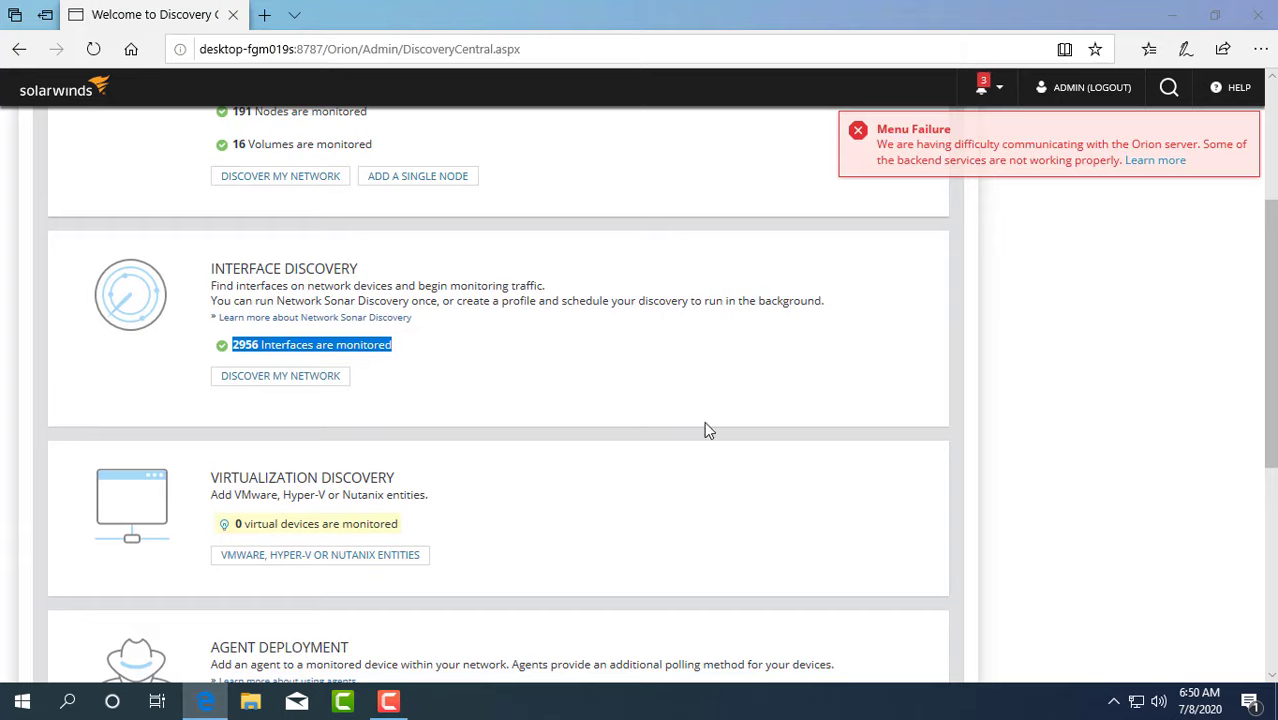
scroll(down, 3)
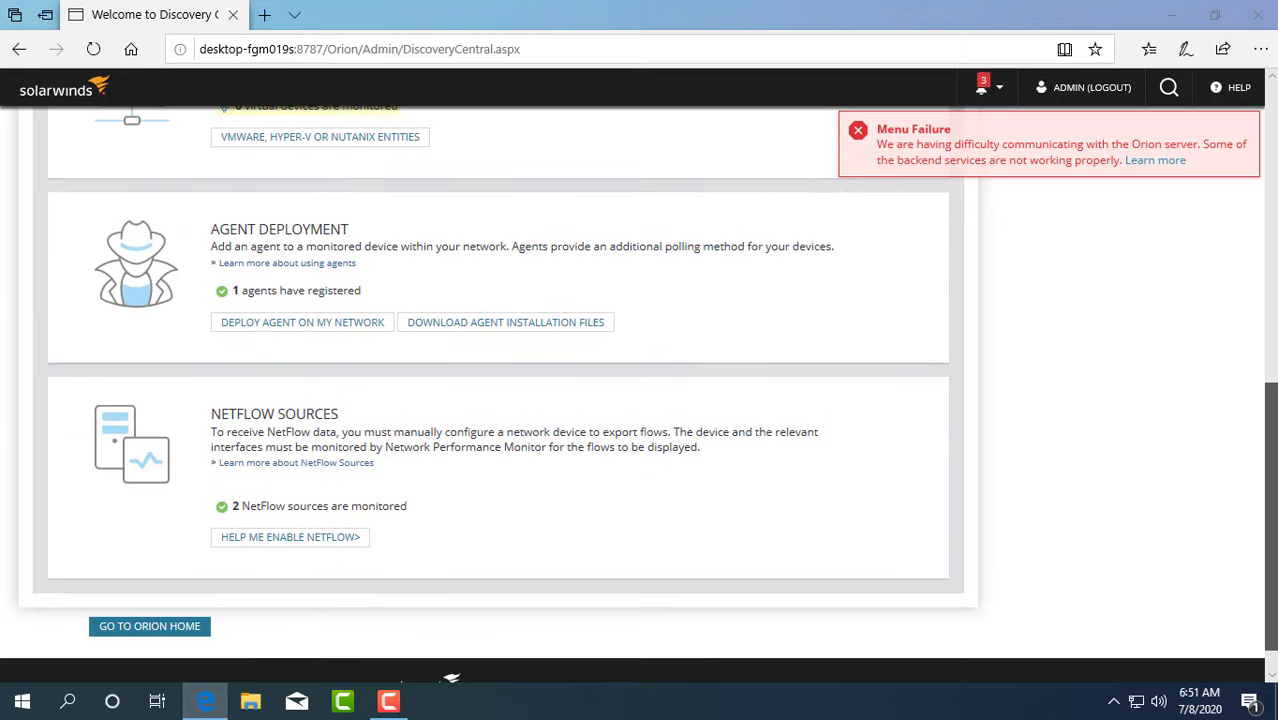
scroll(up, 3)
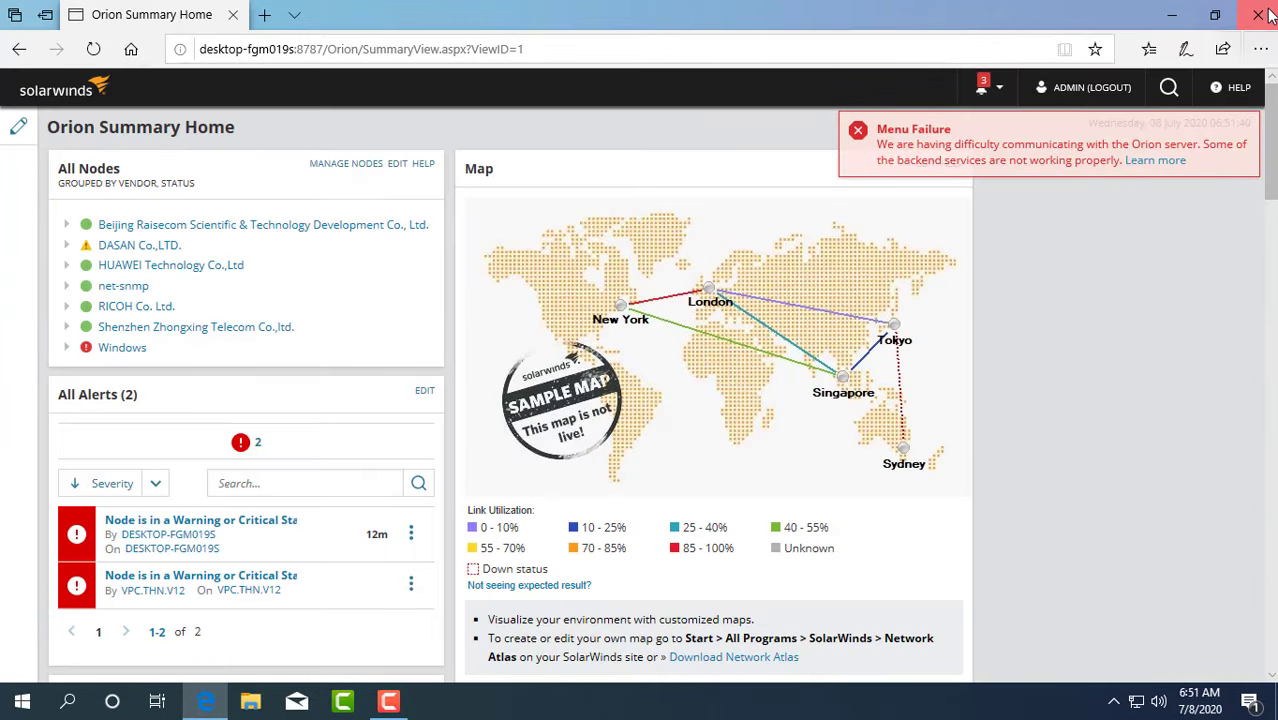
Step: Log in as Admin and go to the Summary Home dashboard
click(632, 432)
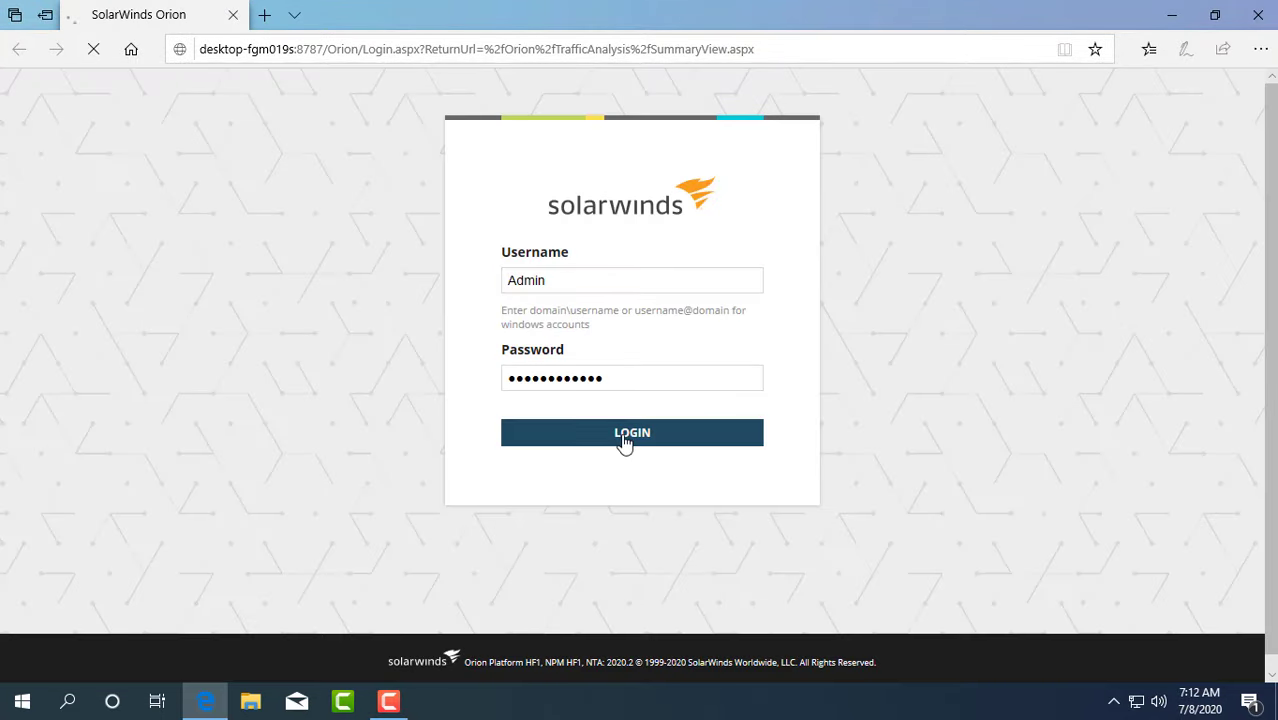
click(631, 432)
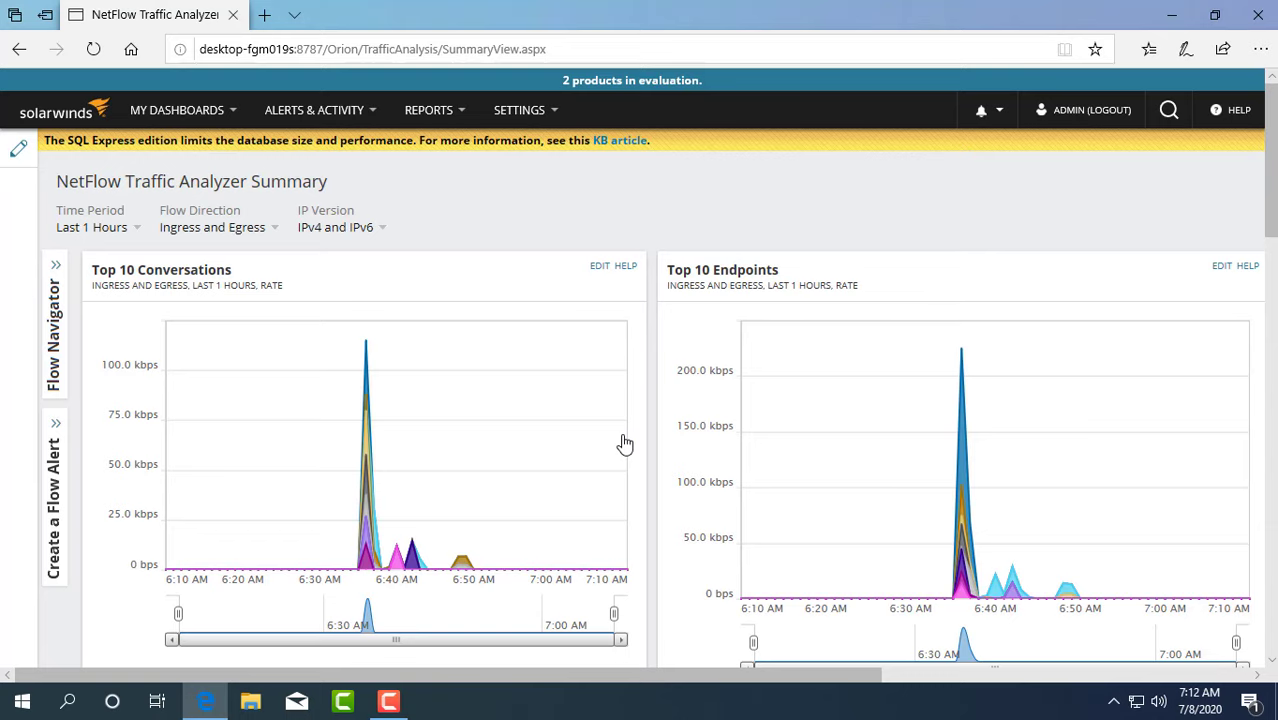
click(183, 110)
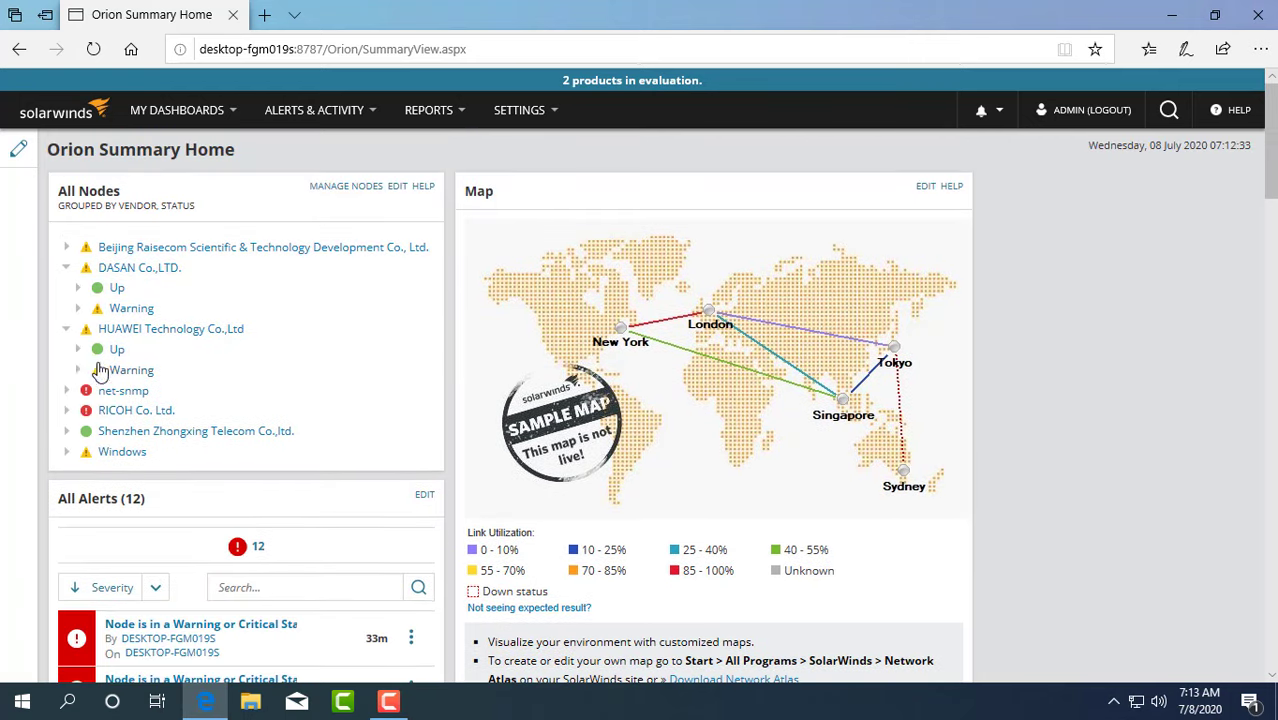
Step: Expand a vendor group in All Nodes and scroll down to the VPC devices
click(66, 391)
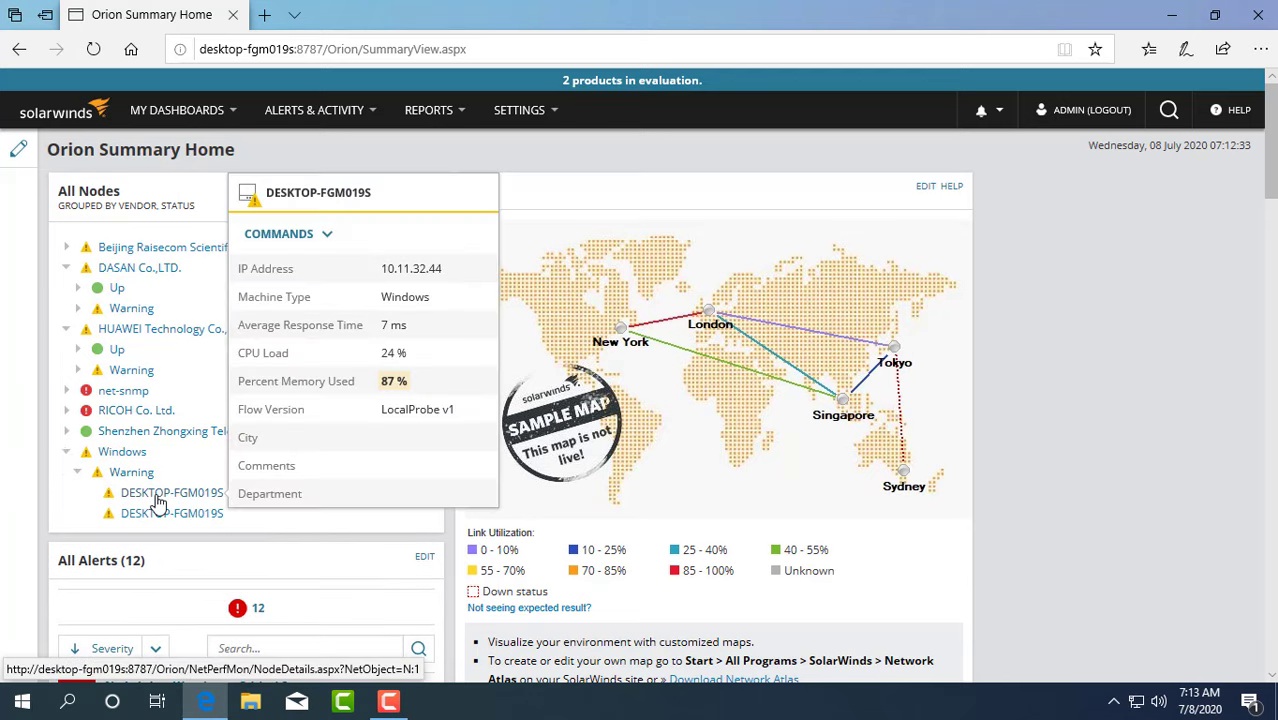
mouse_move(231, 418)
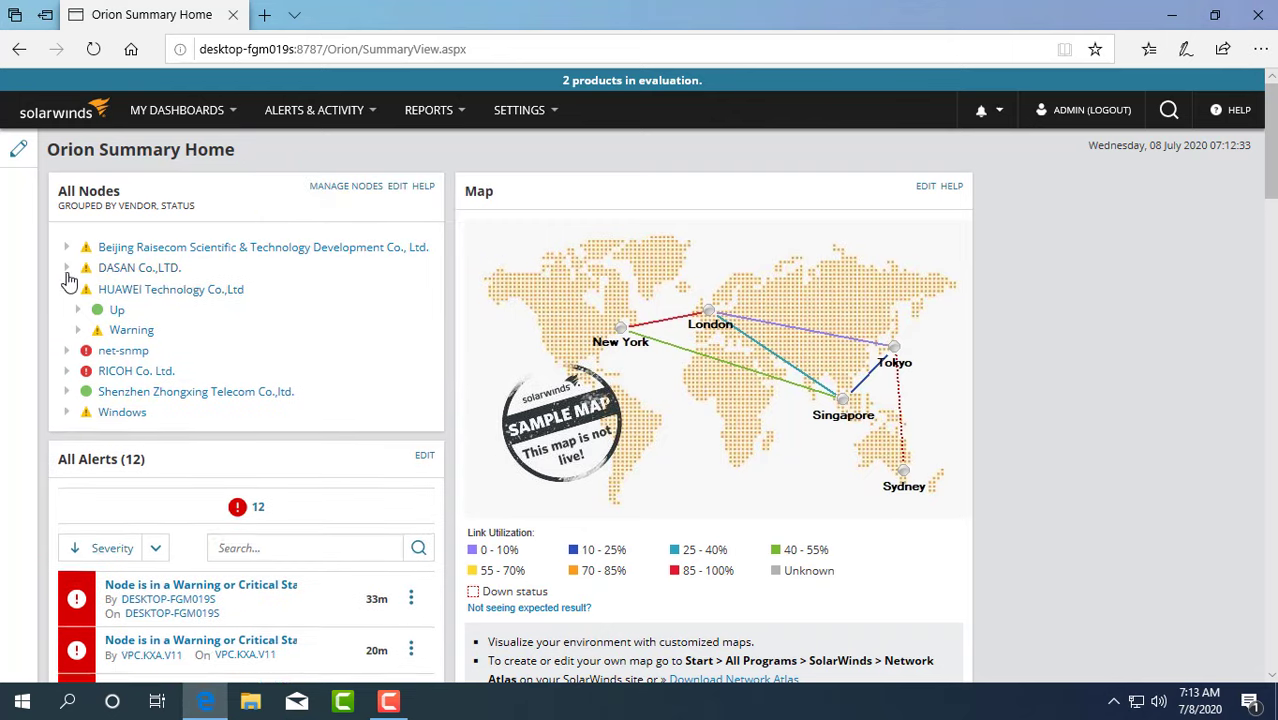
scroll(down, 3)
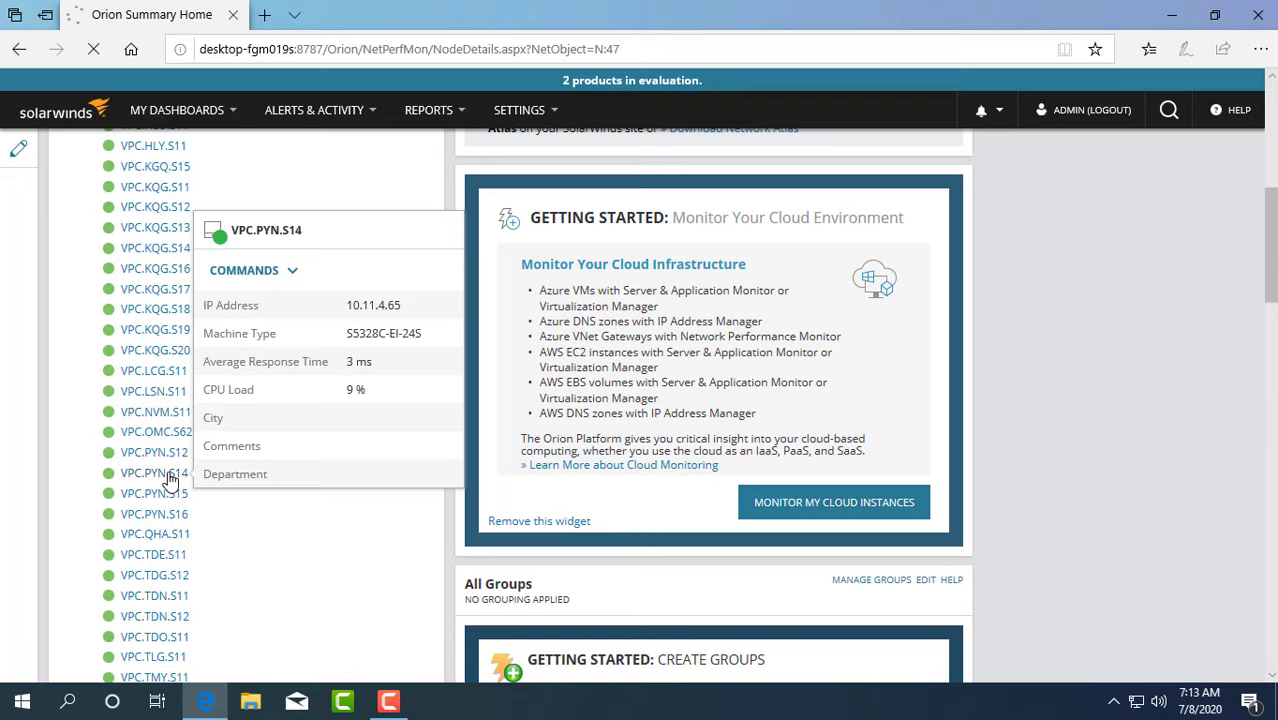
Step: Review VPC.PYN.S14's availability, CPU load and per-interface utilization on its details page
click(153, 472)
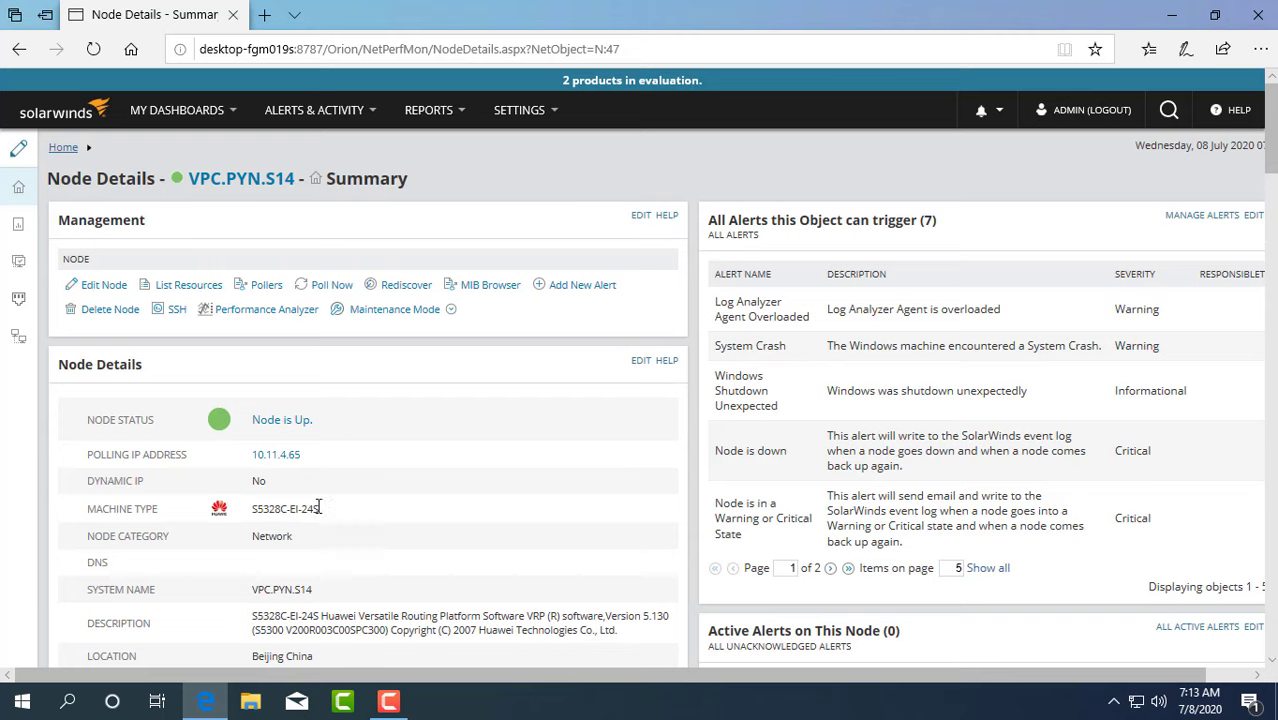
scroll(down, 3)
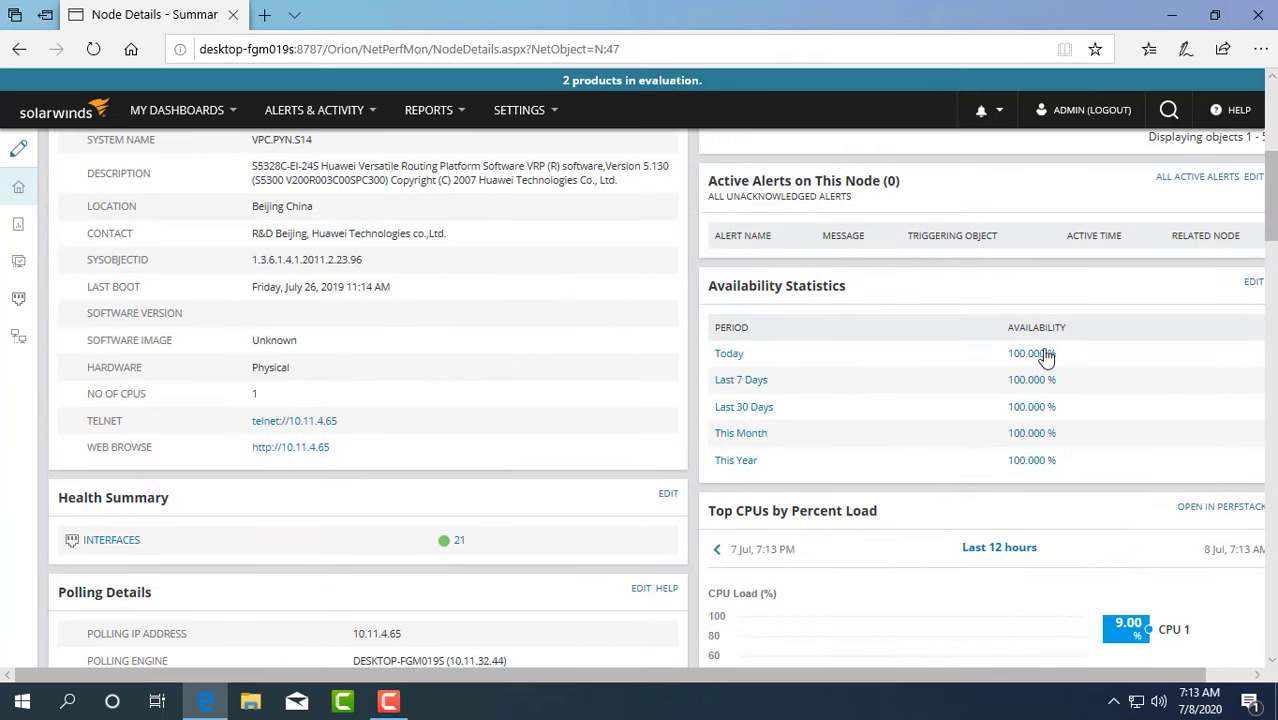
scroll(down, 3)
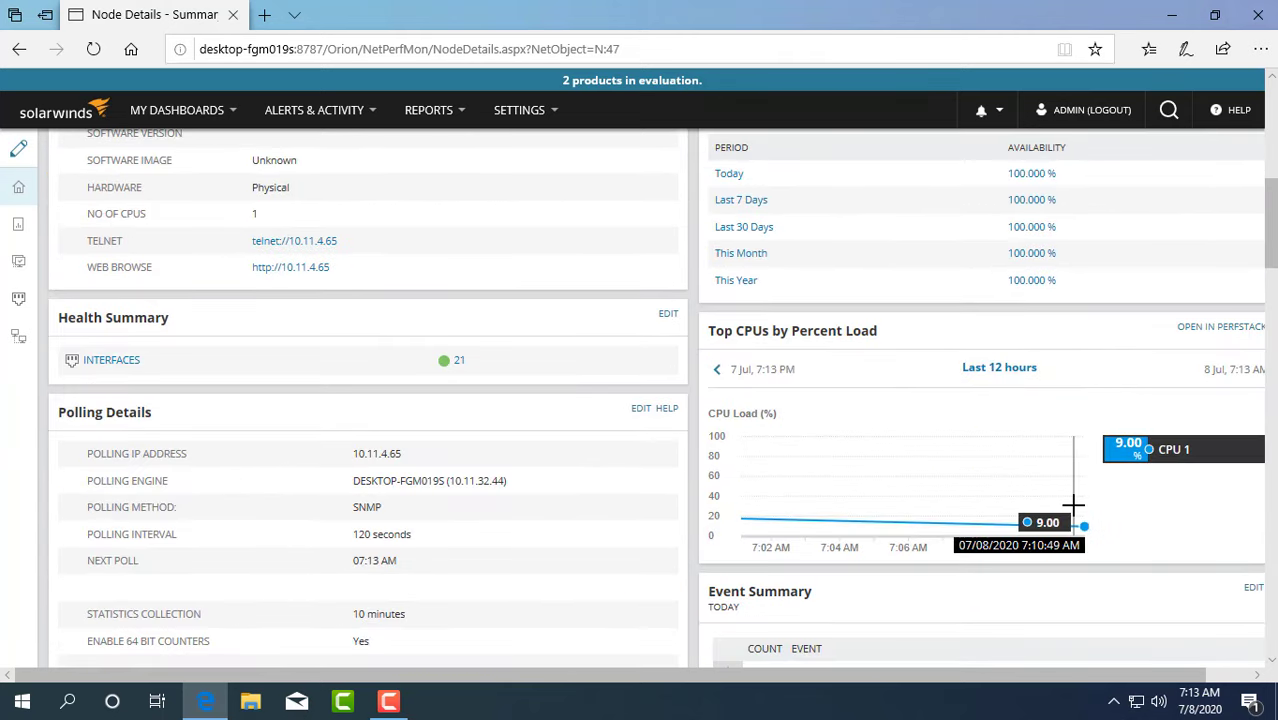
scroll(down, 3)
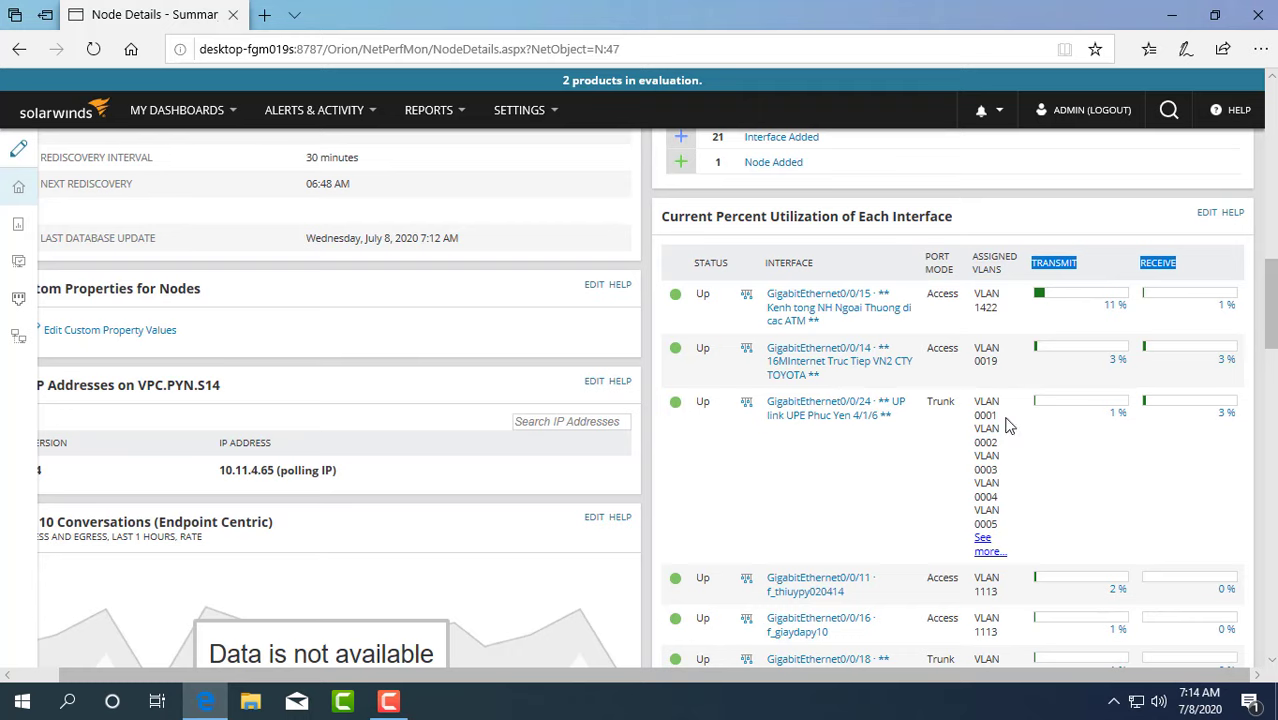
scroll(down, 3)
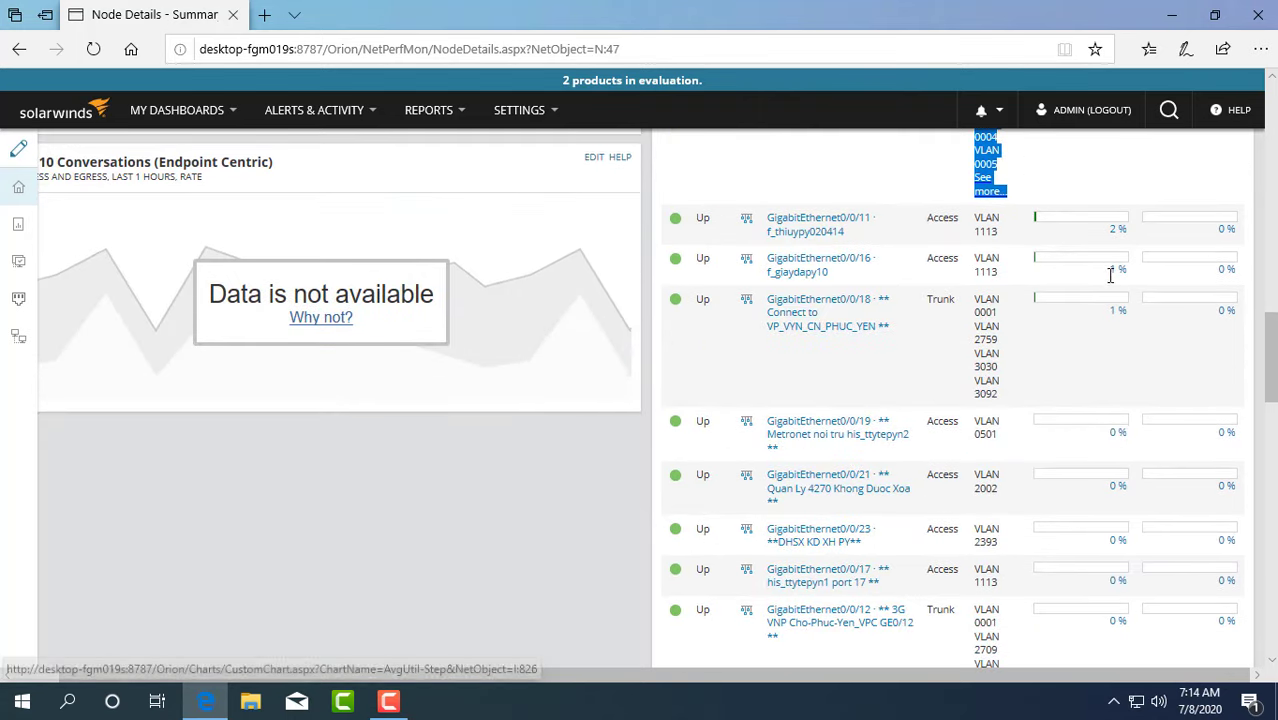
scroll(down, 3)
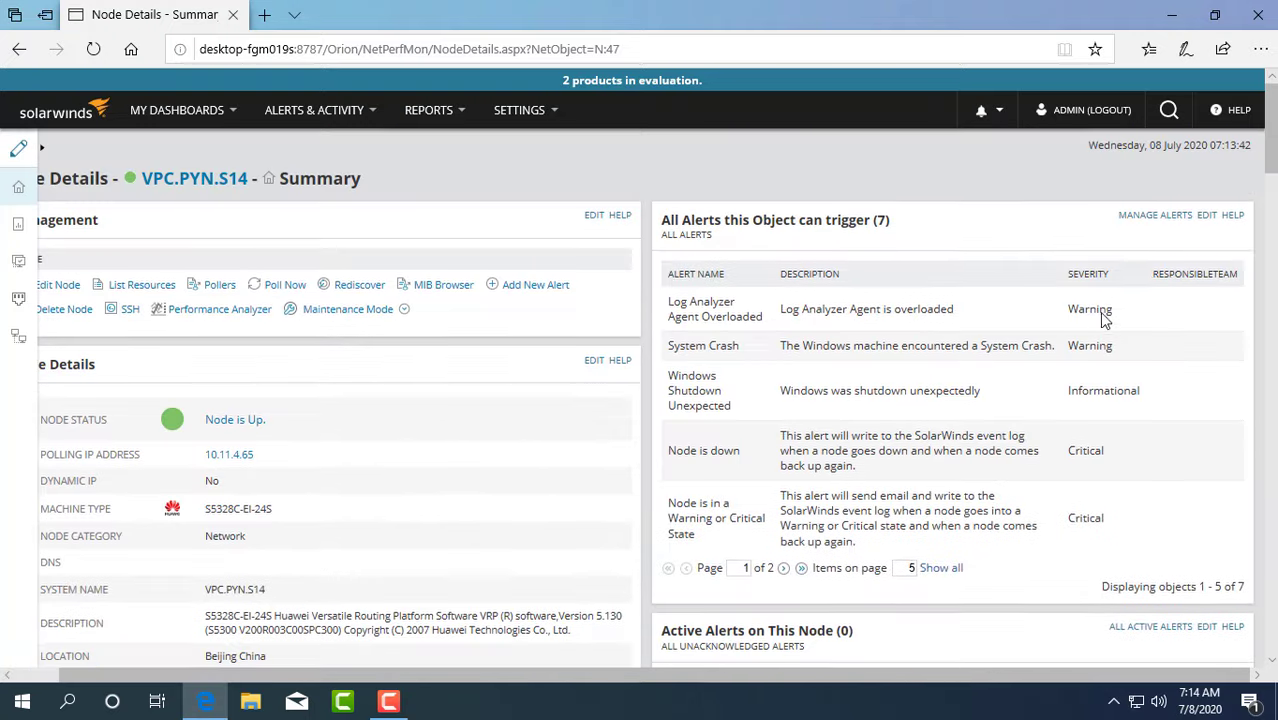
click(185, 110)
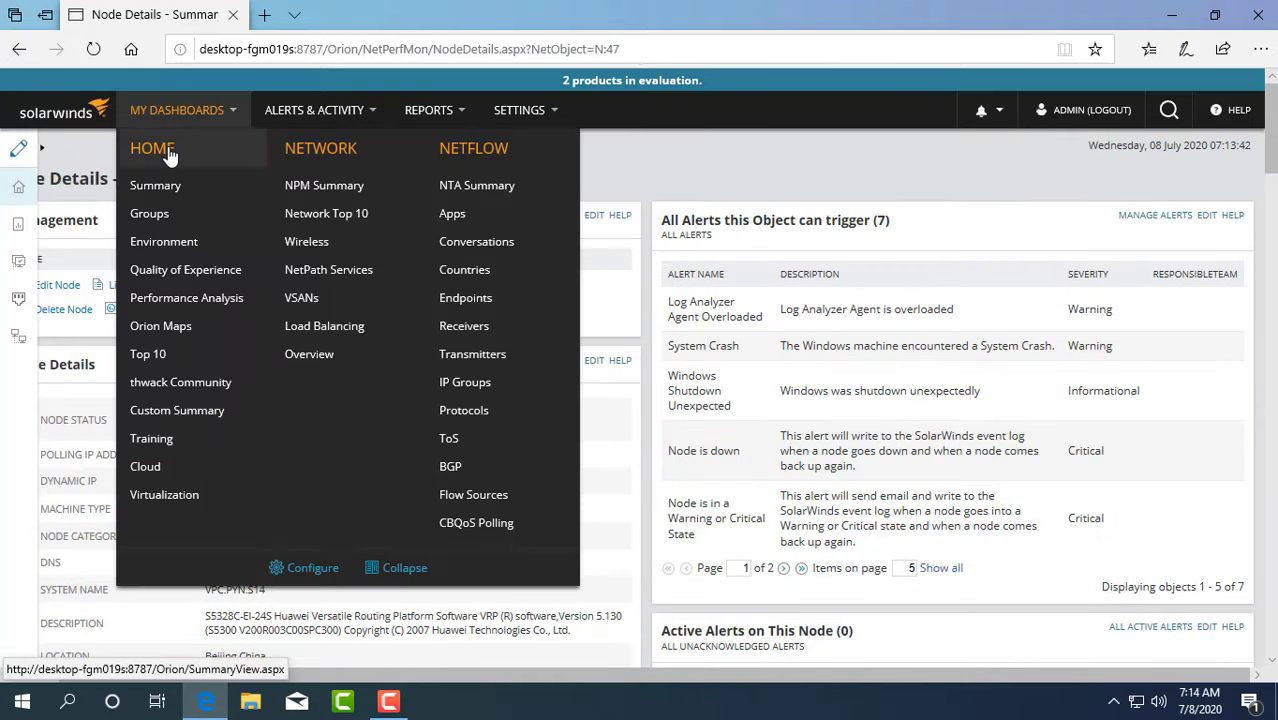